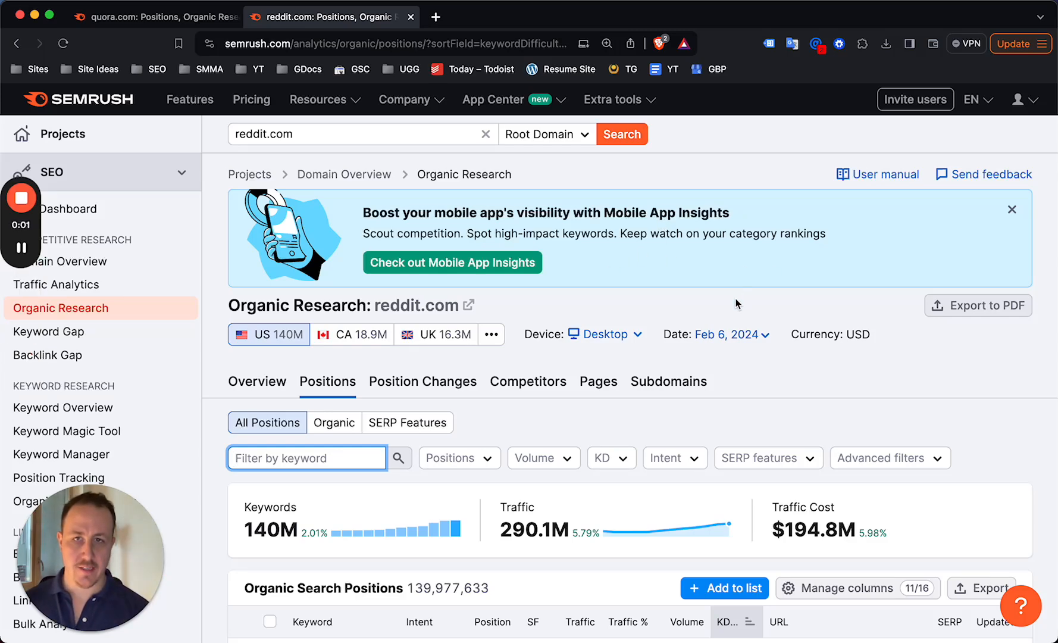
Switch between the reddit.com and quora.com positions reports, landing on quora.com (80M keywords)
{"action": "left_click", "coordinate": [149, 17]}
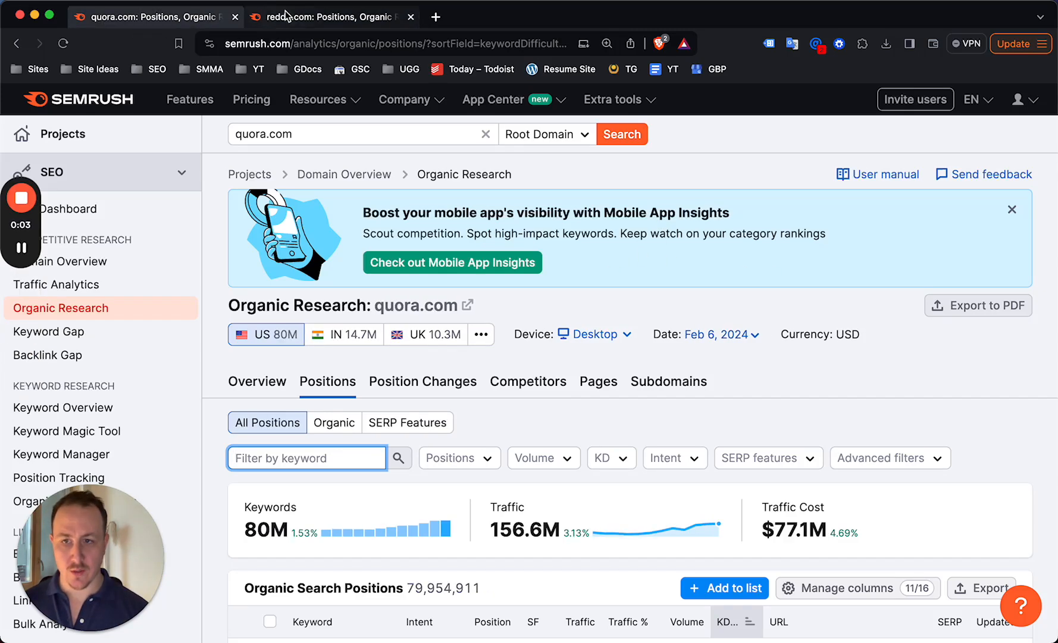
{"action": "left_click", "coordinate": [331, 17]}
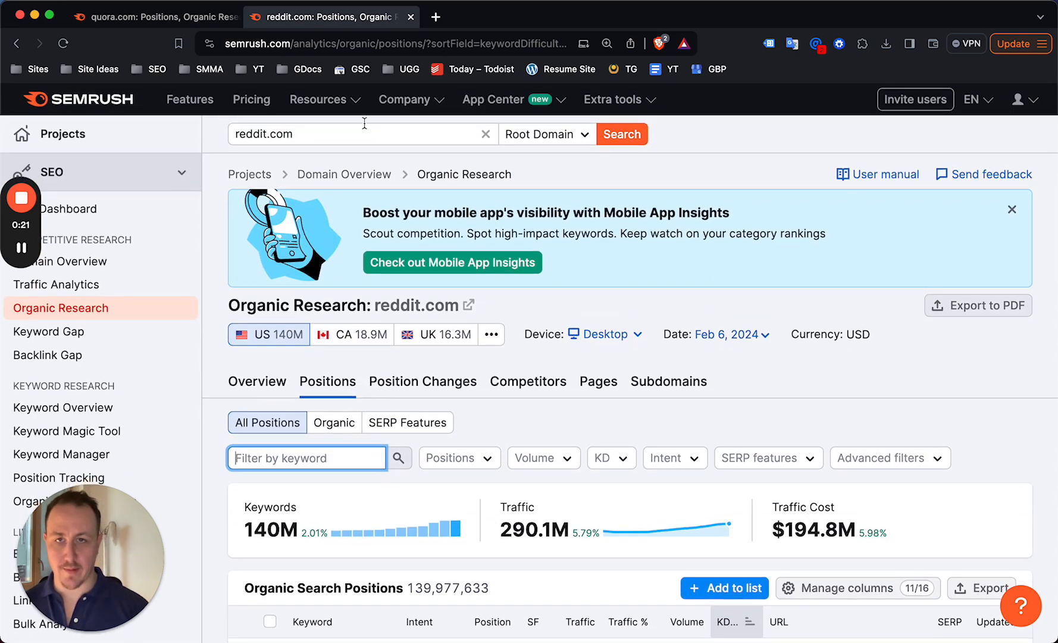
{"action": "mouse_move", "coordinate": [357, 155]}
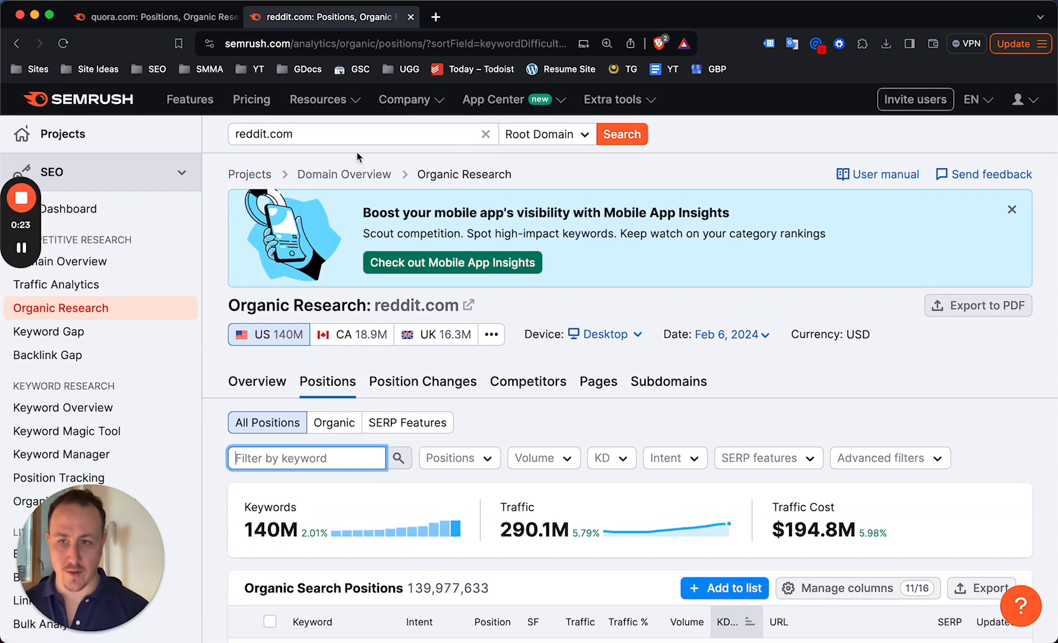
{"action": "left_click", "coordinate": [148, 17]}
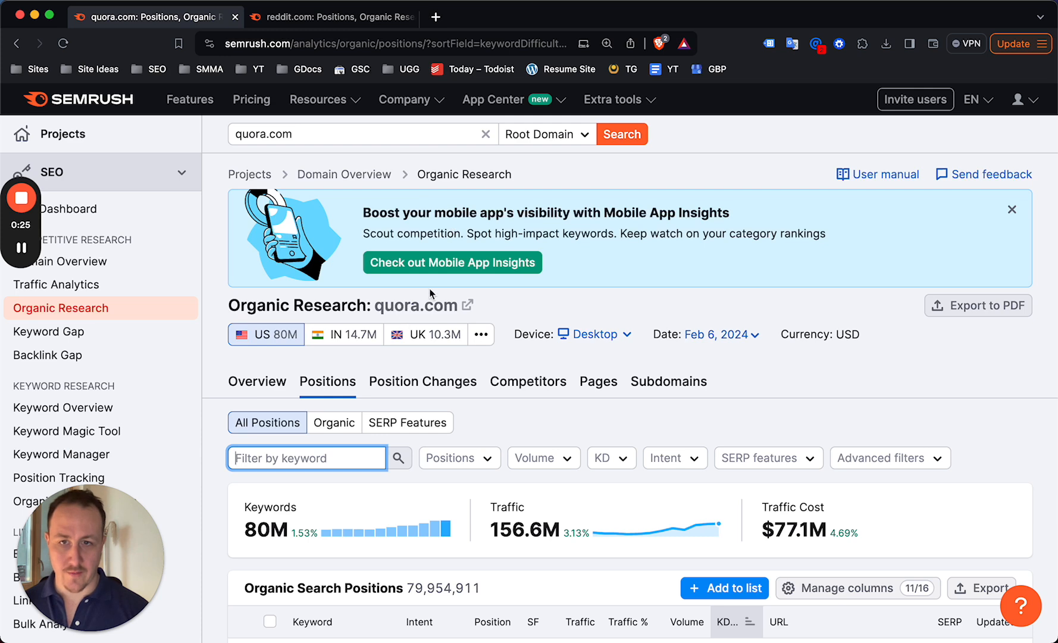
Look through quora.com's zero-KD low-volume keywords down the table
{"action": "scroll", "scroll_direction": "down", "scroll_amount": 3}
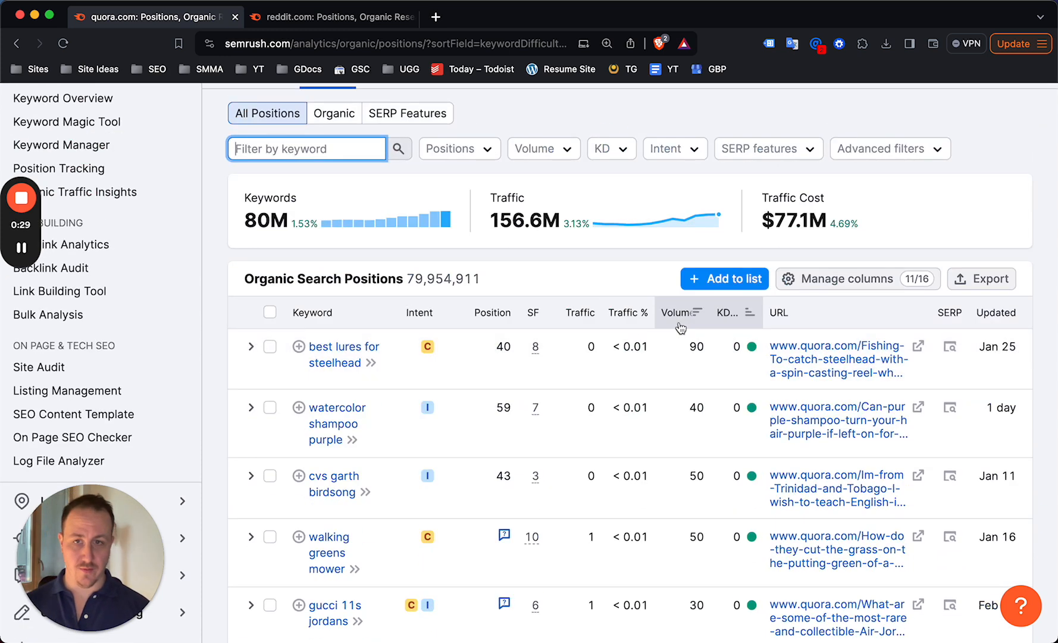
{"action": "mouse_move", "coordinate": [607, 262]}
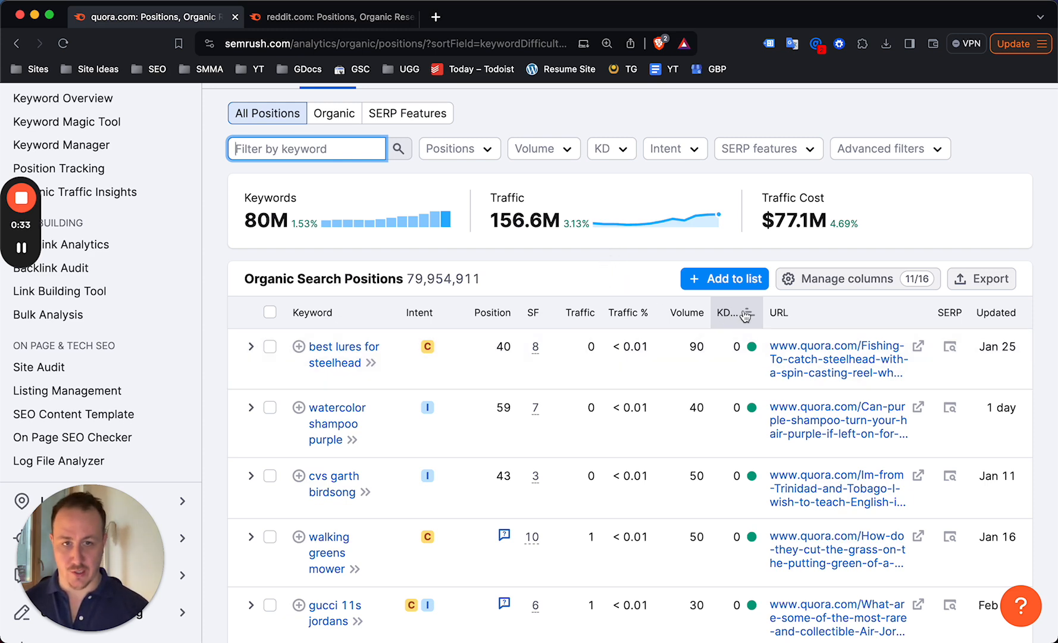
{"action": "mouse_move", "coordinate": [732, 313]}
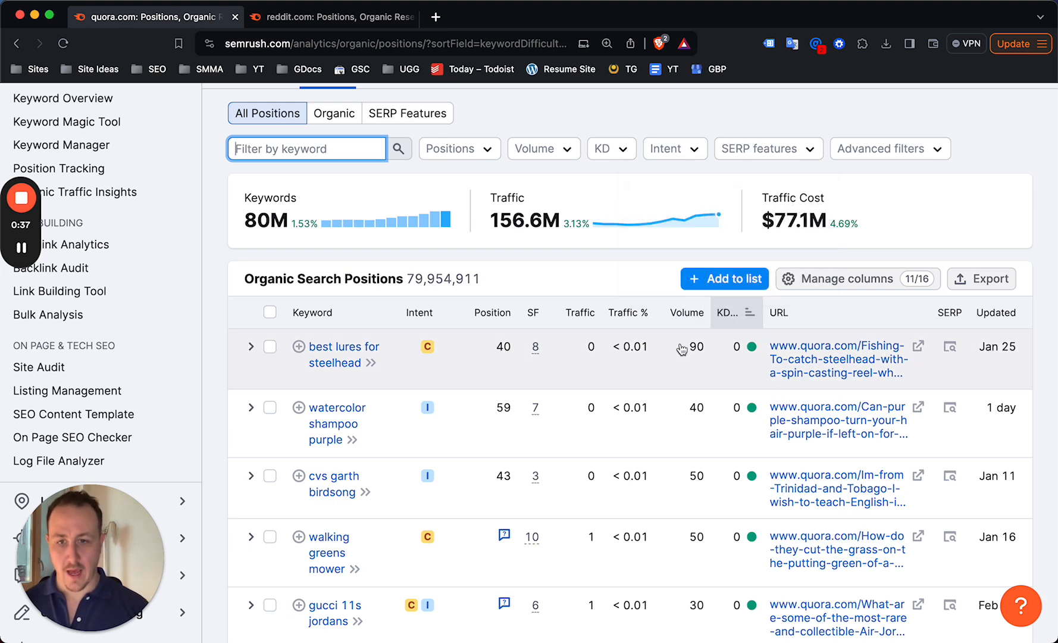
{"action": "scroll", "scroll_direction": "down", "scroll_amount": 3}
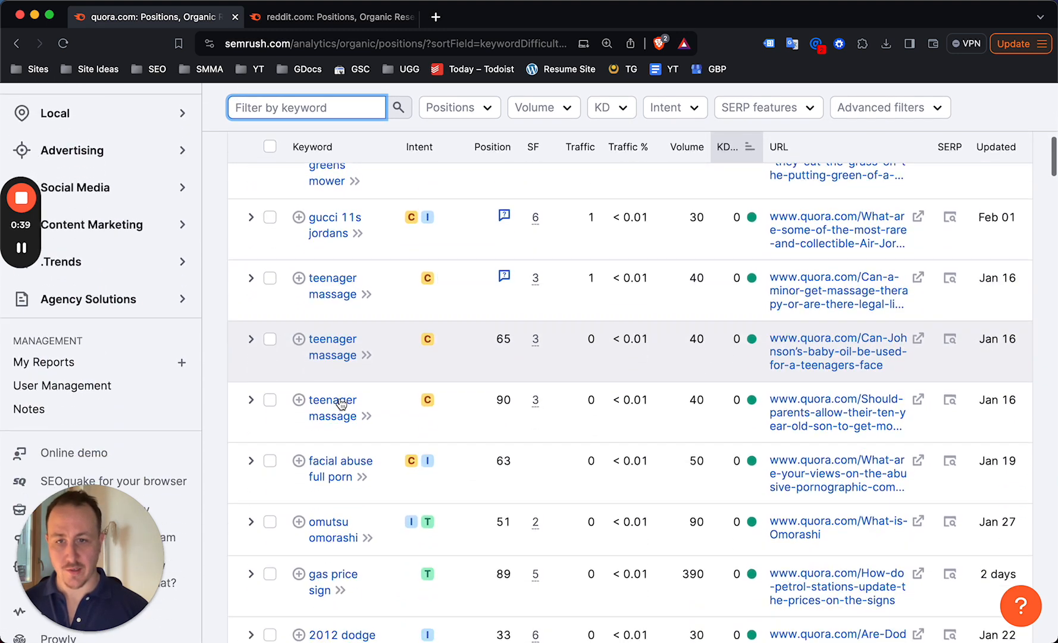
{"action": "scroll", "scroll_direction": "down", "scroll_amount": 3}
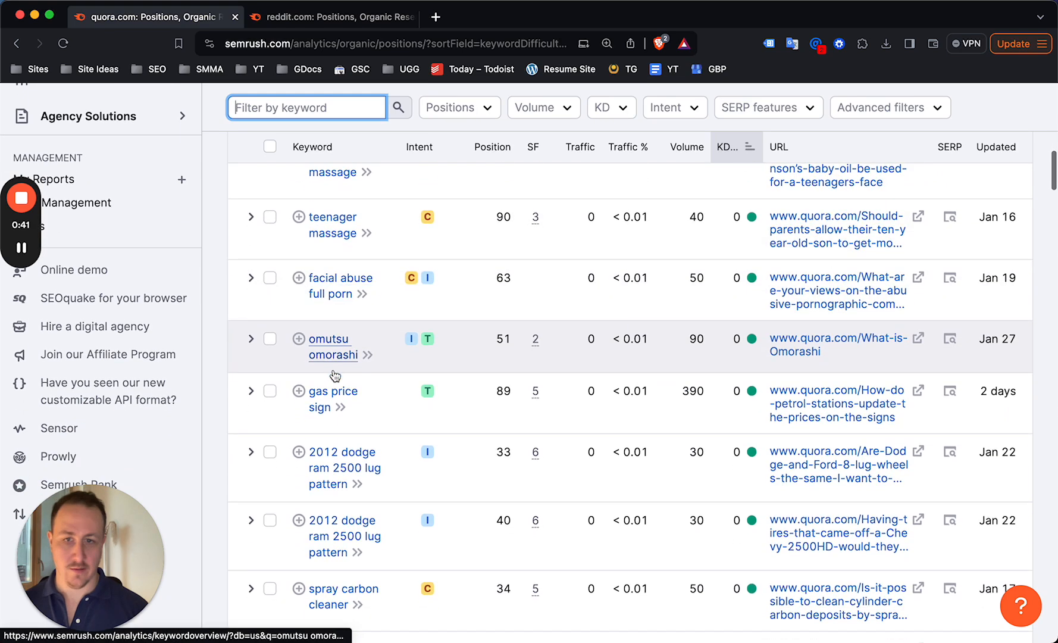
{"action": "scroll", "scroll_direction": "down", "scroll_amount": 3}
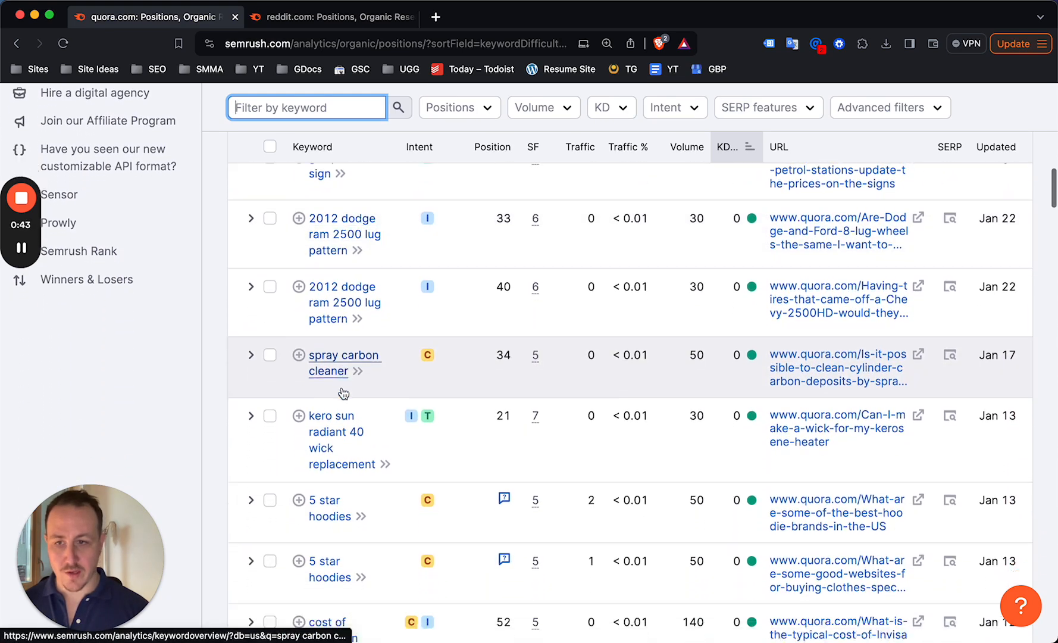
{"action": "scroll", "scroll_direction": "down", "scroll_amount": 3}
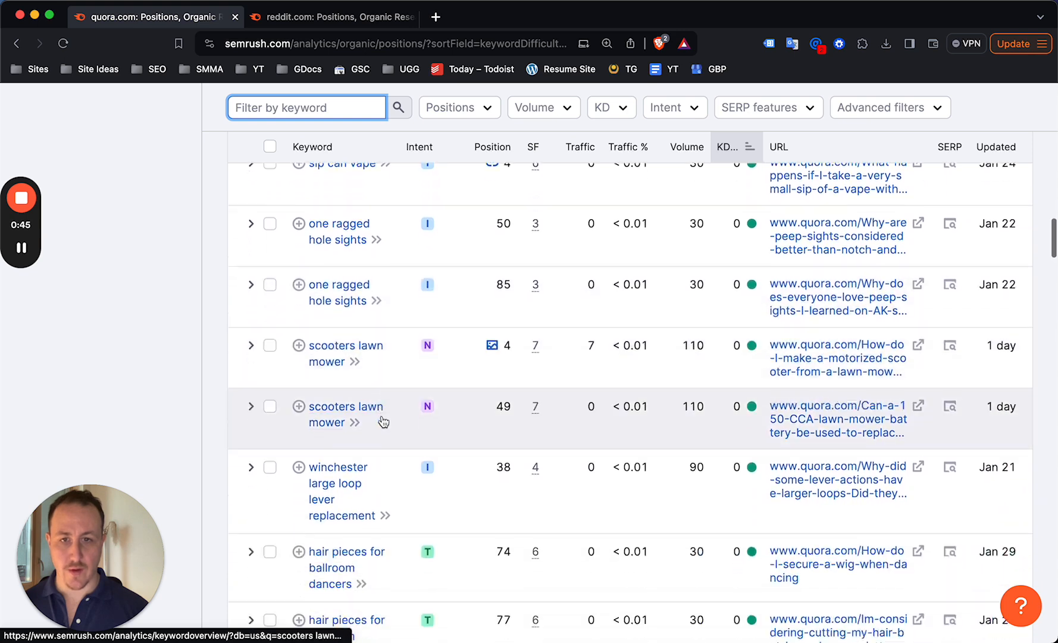
{"action": "scroll", "scroll_direction": "down", "scroll_amount": 3}
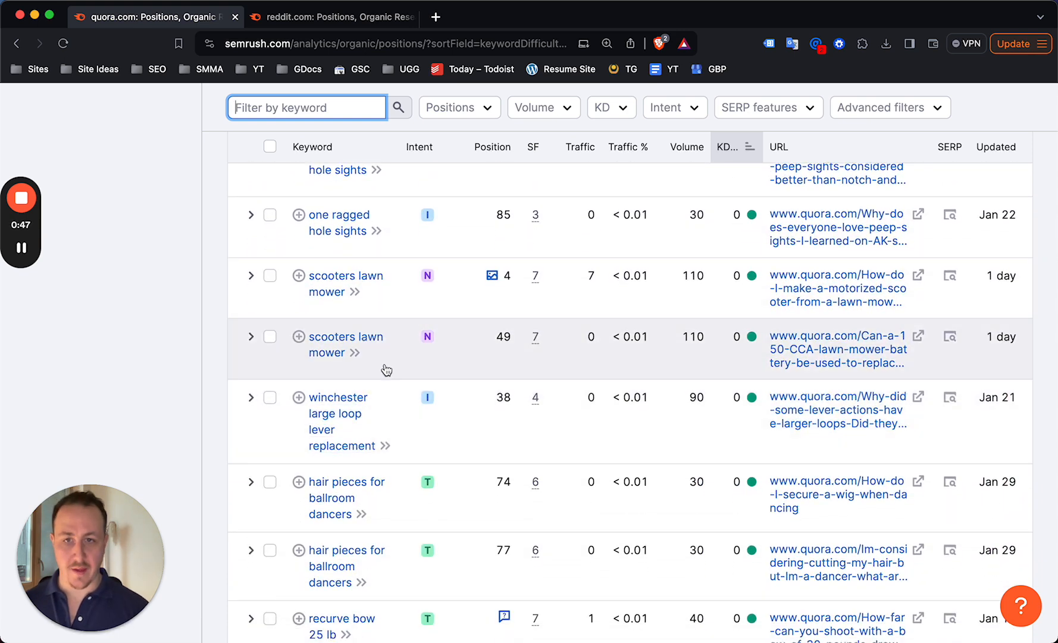
{"action": "scroll", "scroll_direction": "down", "scroll_amount": 3}
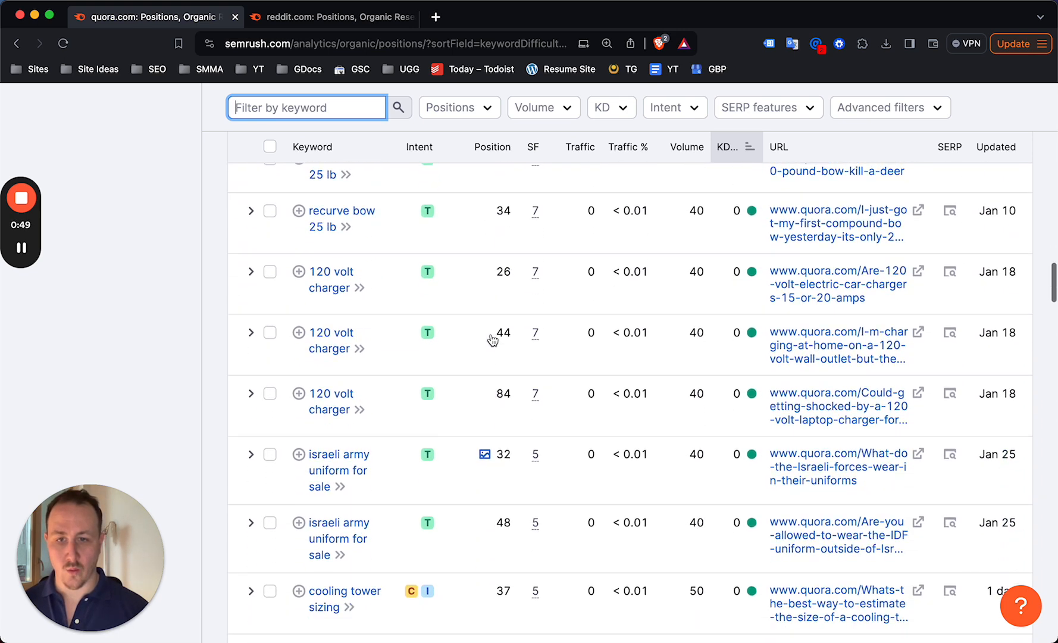
Review reddit.com's zero-KD low-volume keywords down the KD-sorted positions table
{"action": "left_click", "coordinate": [331, 17]}
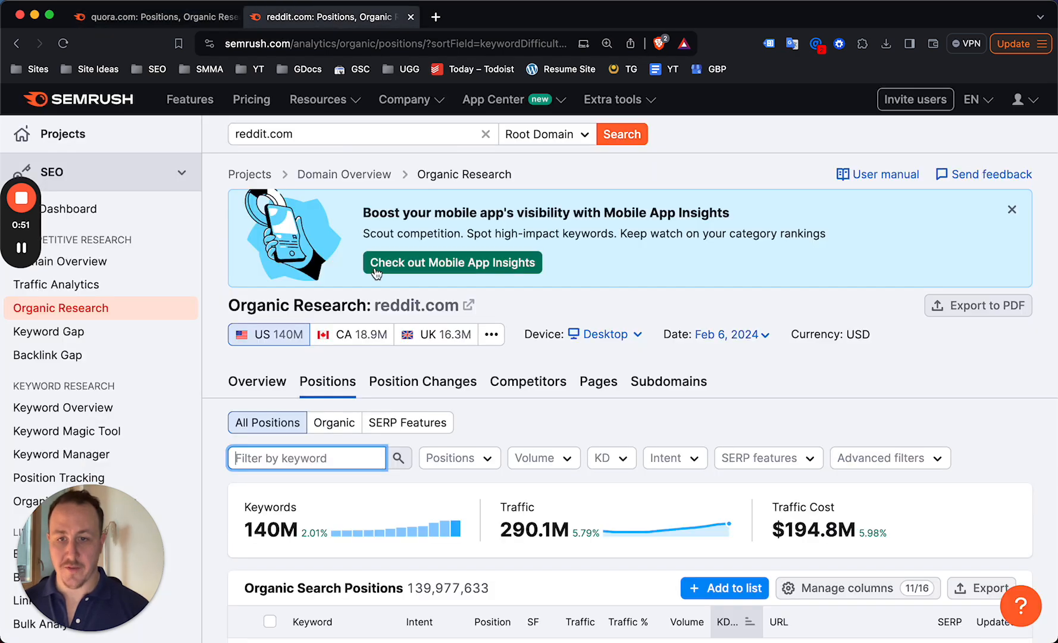
{"action": "scroll", "scroll_direction": "down", "scroll_amount": 3}
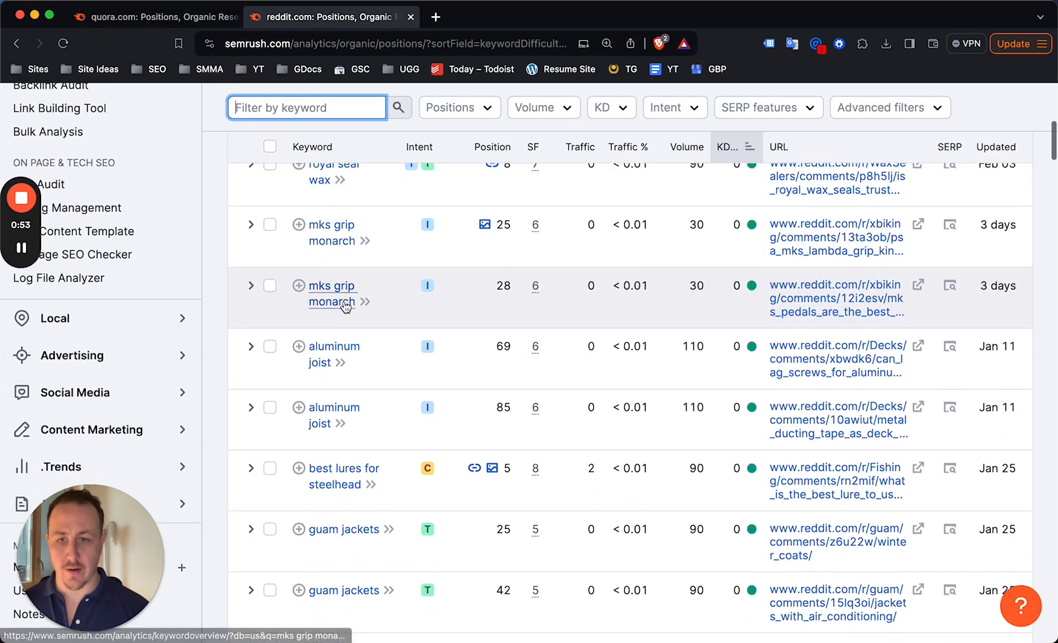
{"action": "scroll", "scroll_direction": "down", "scroll_amount": 3}
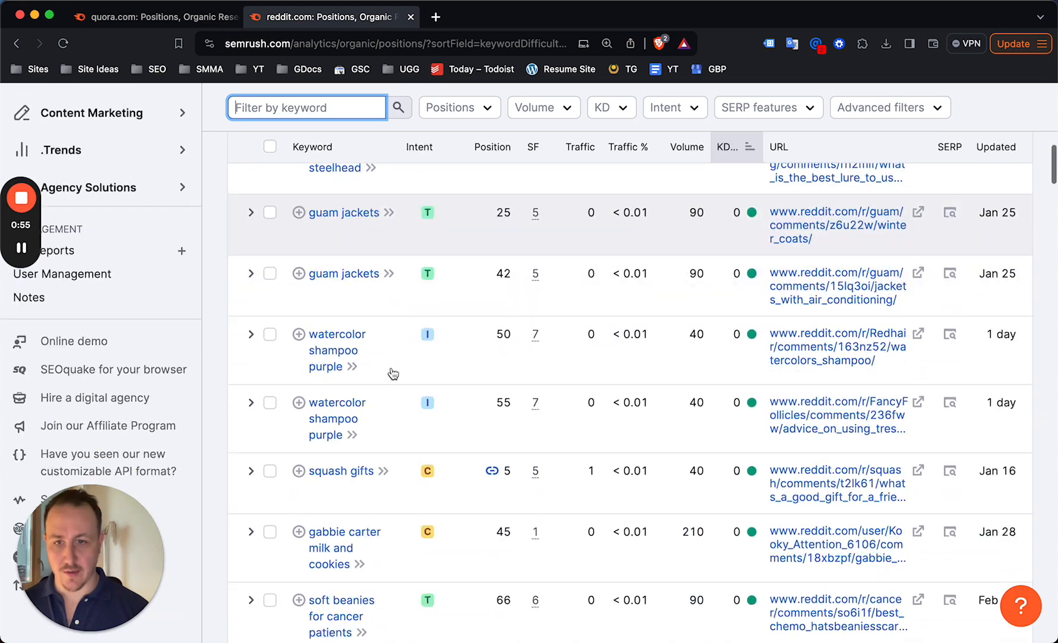
{"action": "scroll", "scroll_direction": "down", "scroll_amount": 3}
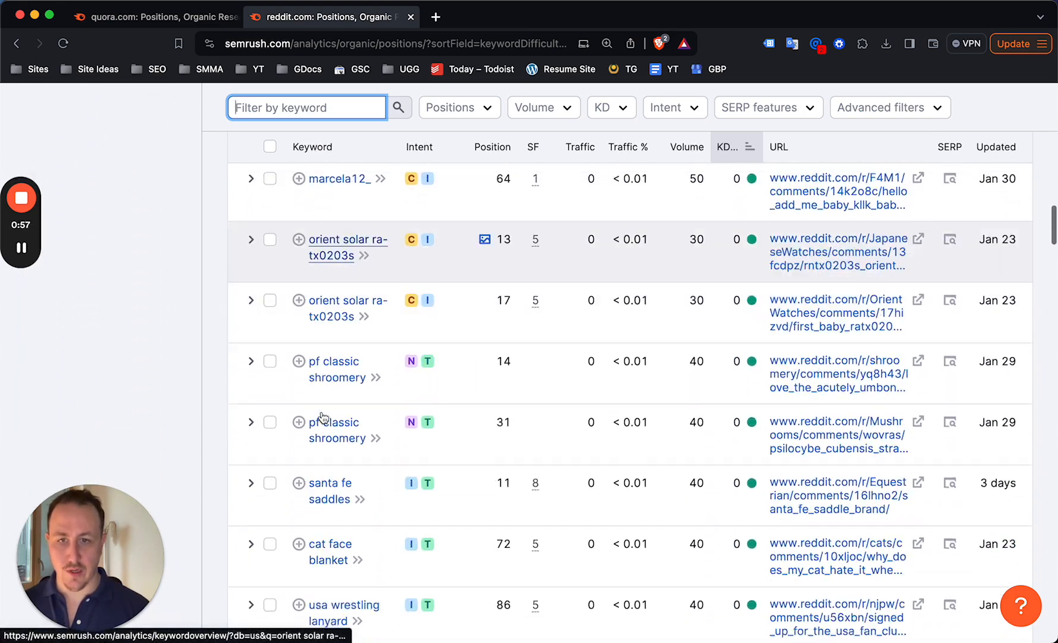
{"action": "scroll", "scroll_direction": "down", "scroll_amount": 3}
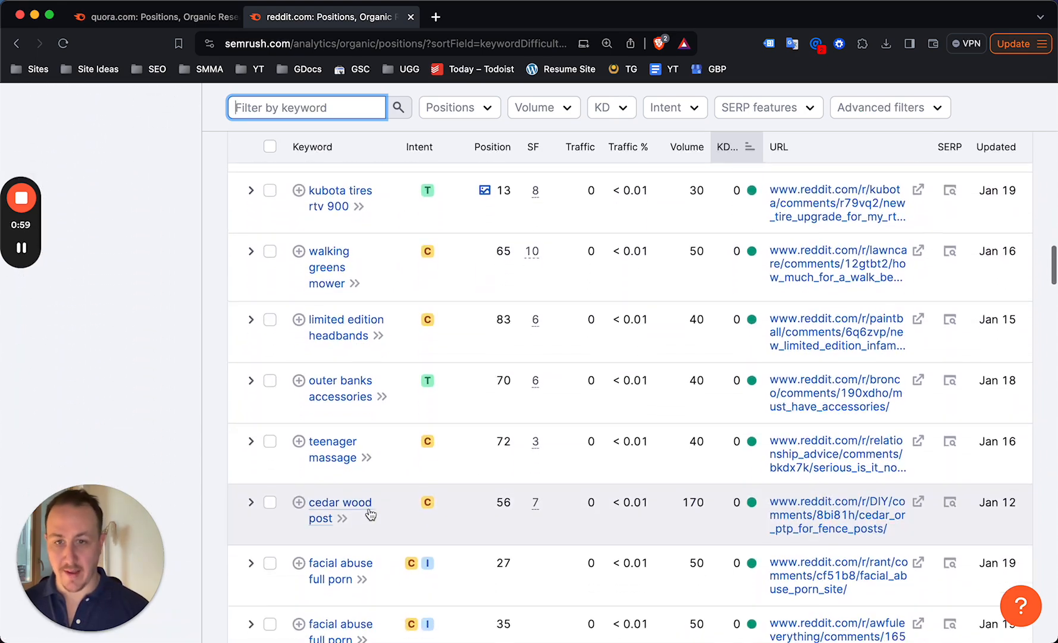
{"action": "scroll", "scroll_direction": "down", "scroll_amount": 3}
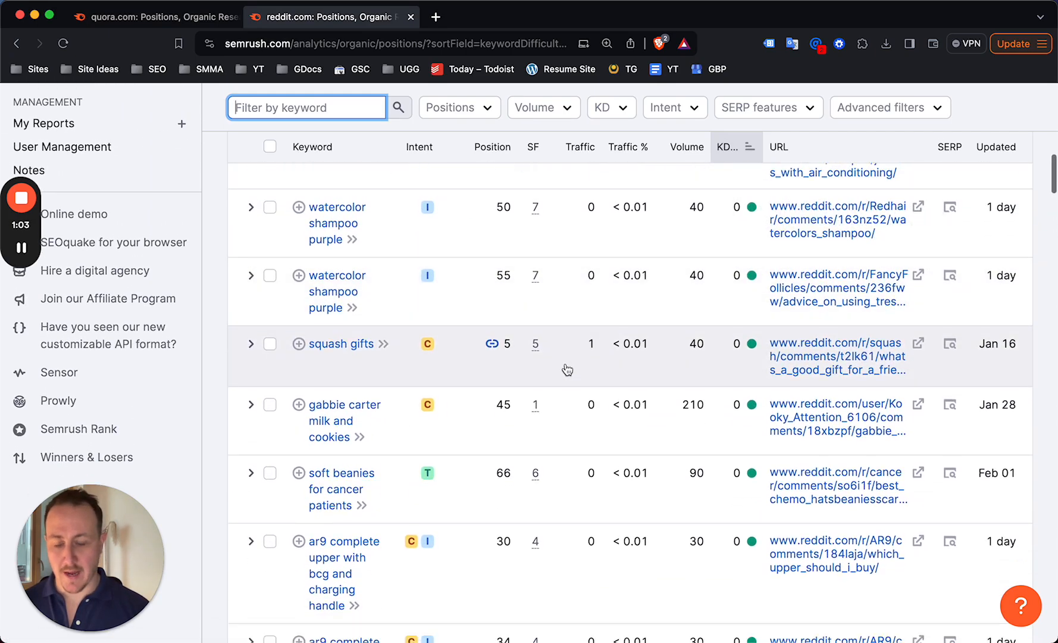
{"action": "scroll", "scroll_direction": "down", "scroll_amount": 3}
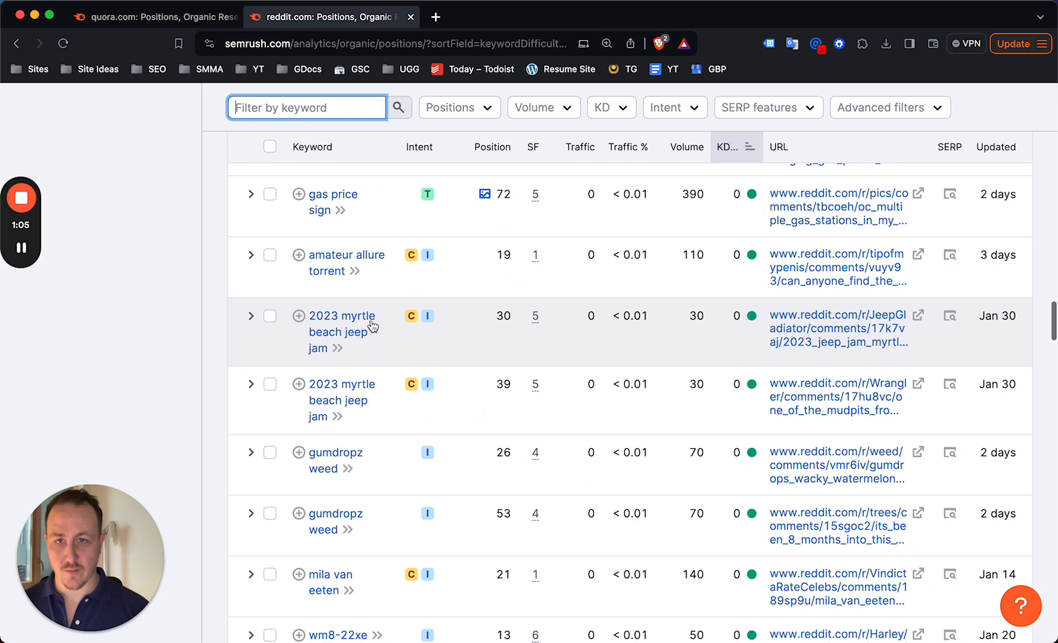
{"action": "scroll", "scroll_direction": "down", "scroll_amount": 3}
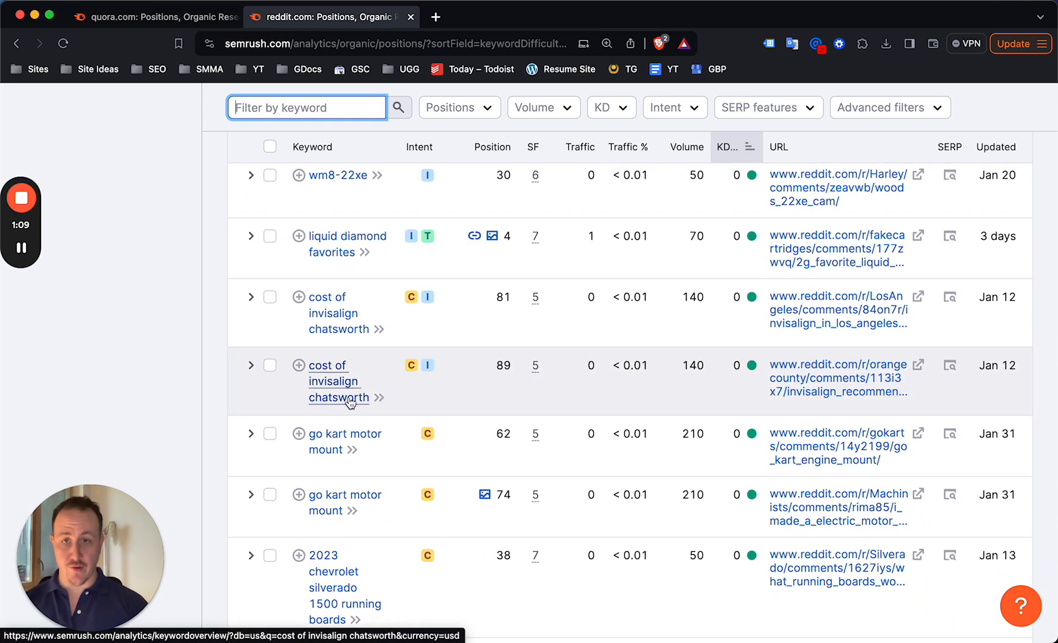
{"action": "mouse_move", "coordinate": [336, 335]}
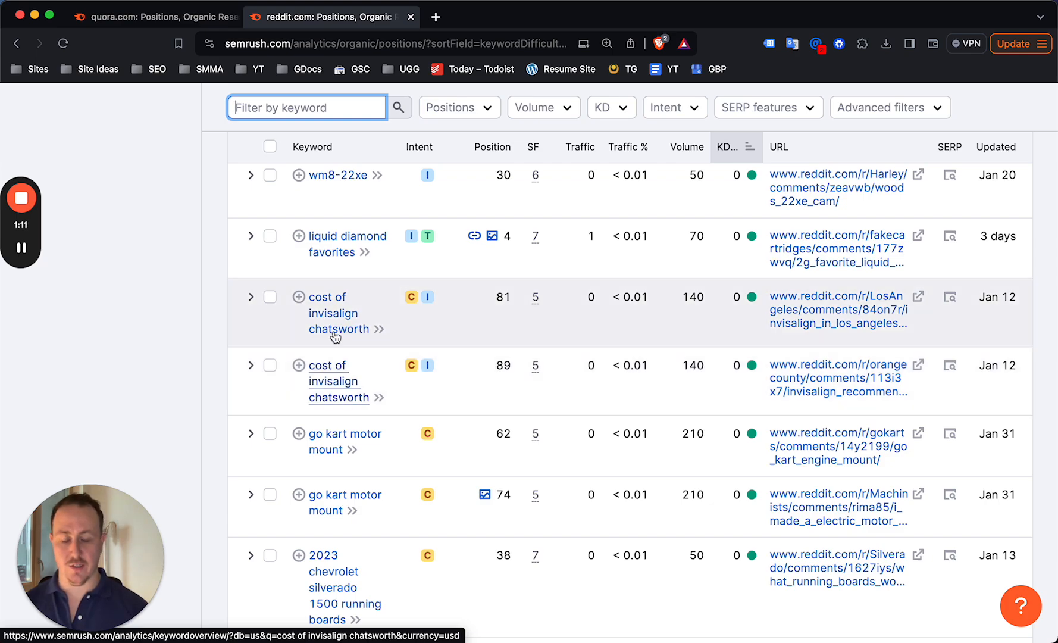
{"action": "scroll", "scroll_direction": "down", "scroll_amount": 3}
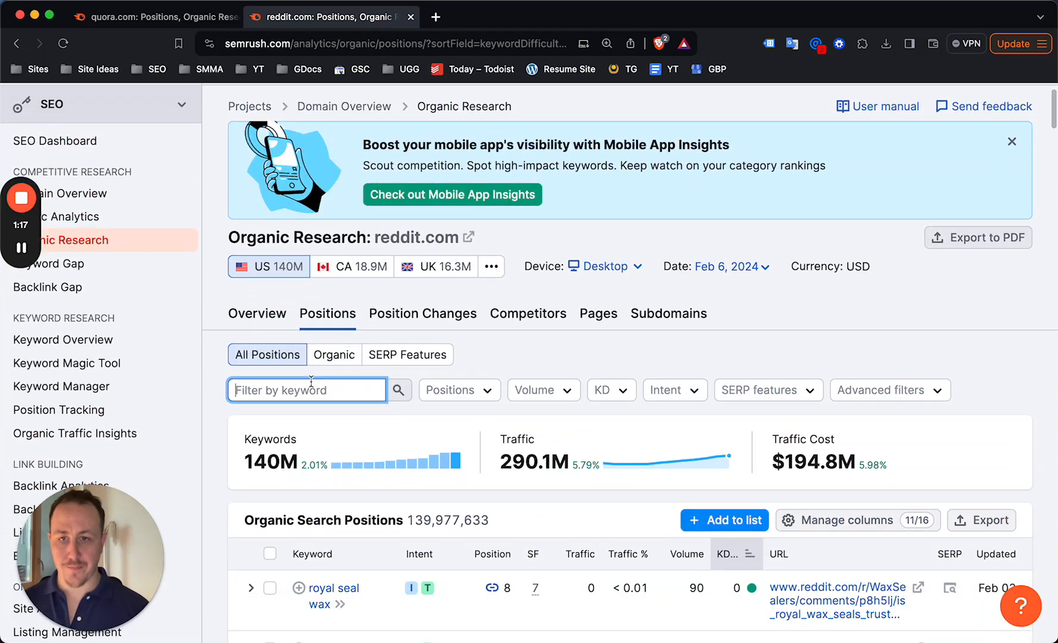
Filter quora.com's positions by 'passive income', narrowing the report to 847 keywords
{"action": "type", "text": "gar"}
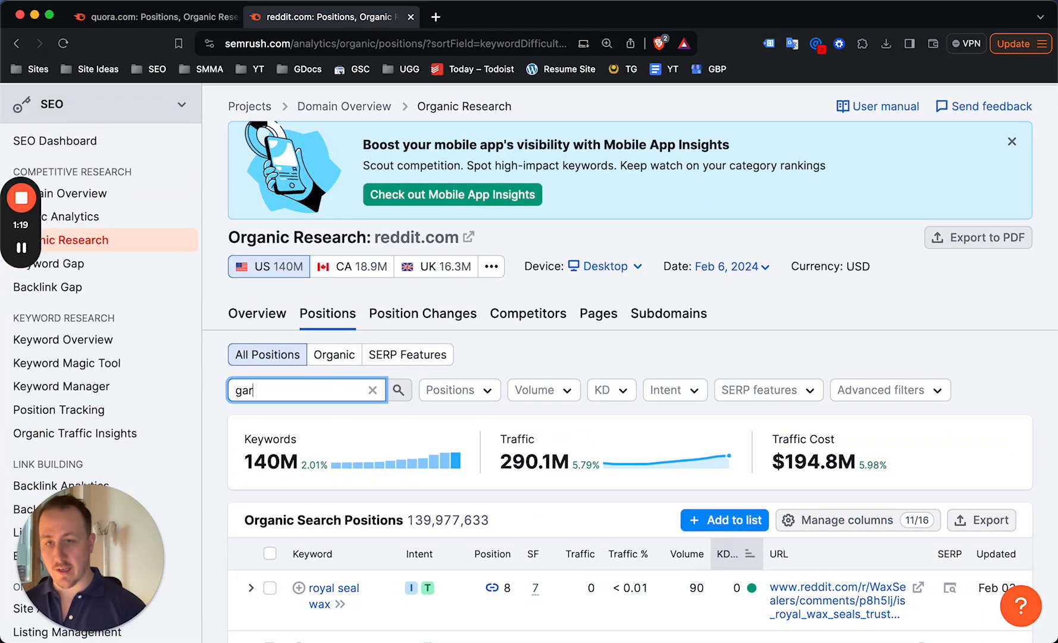
{"action": "type", "text": "den"}
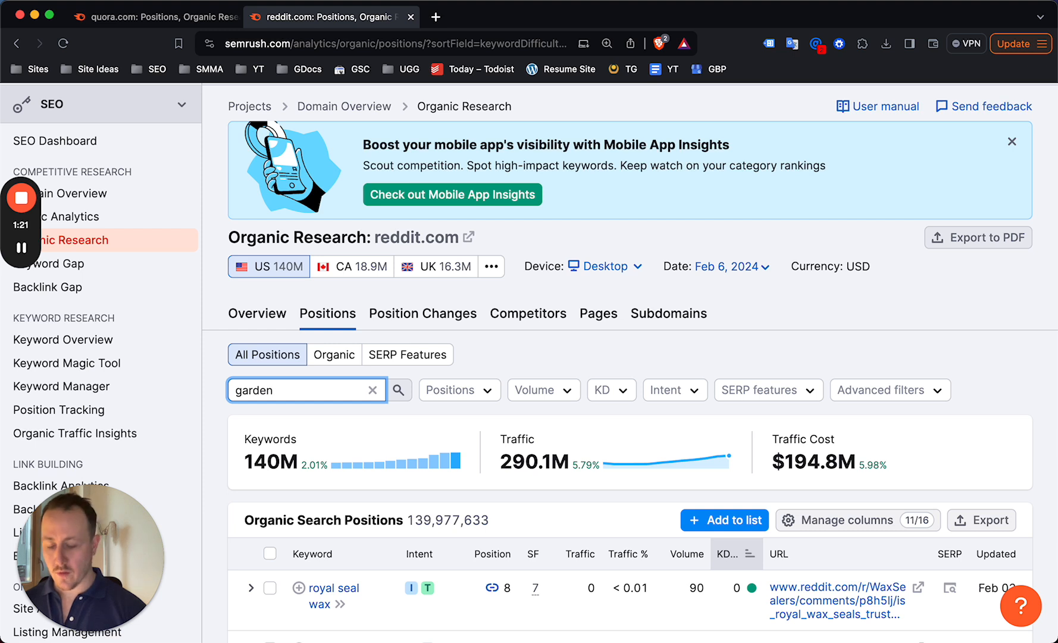
{"action": "type", "text": "ing"}
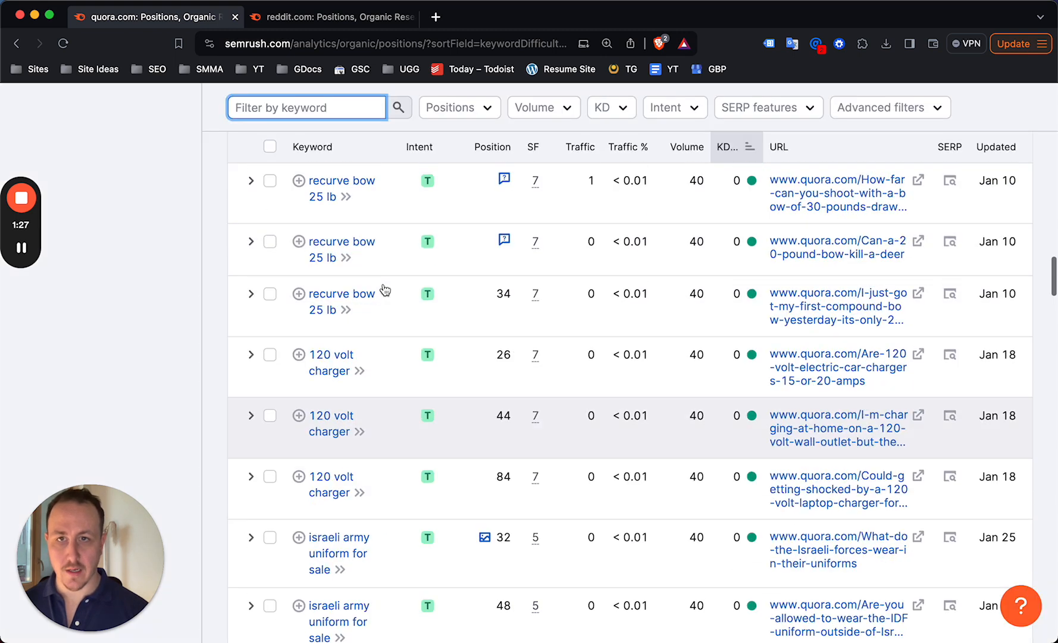
{"action": "scroll", "scroll_direction": "up", "scroll_amount": 3}
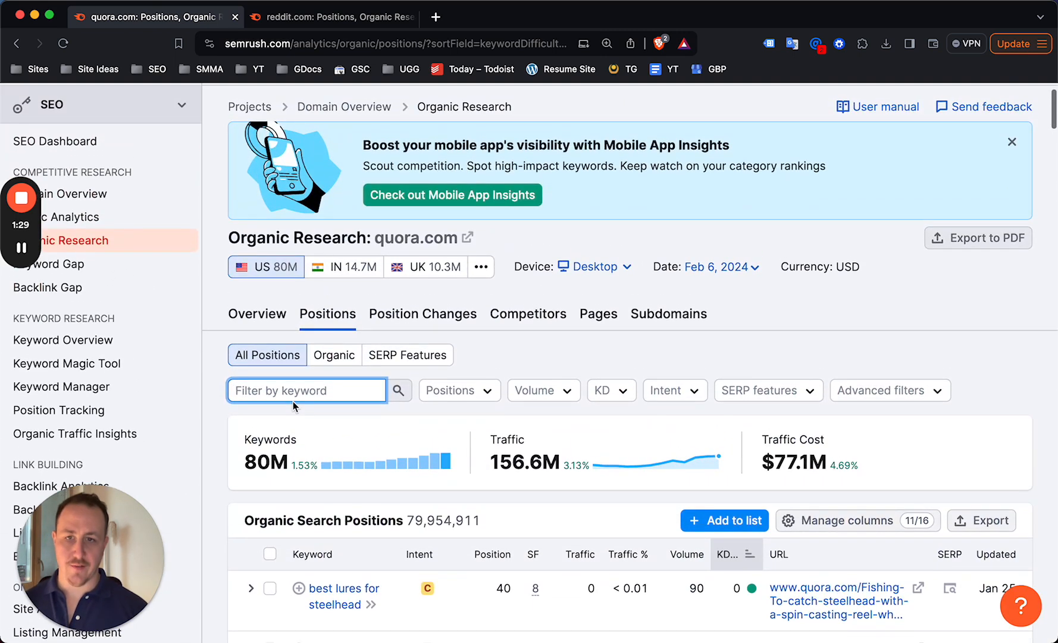
{"action": "type", "text": "passive income"}
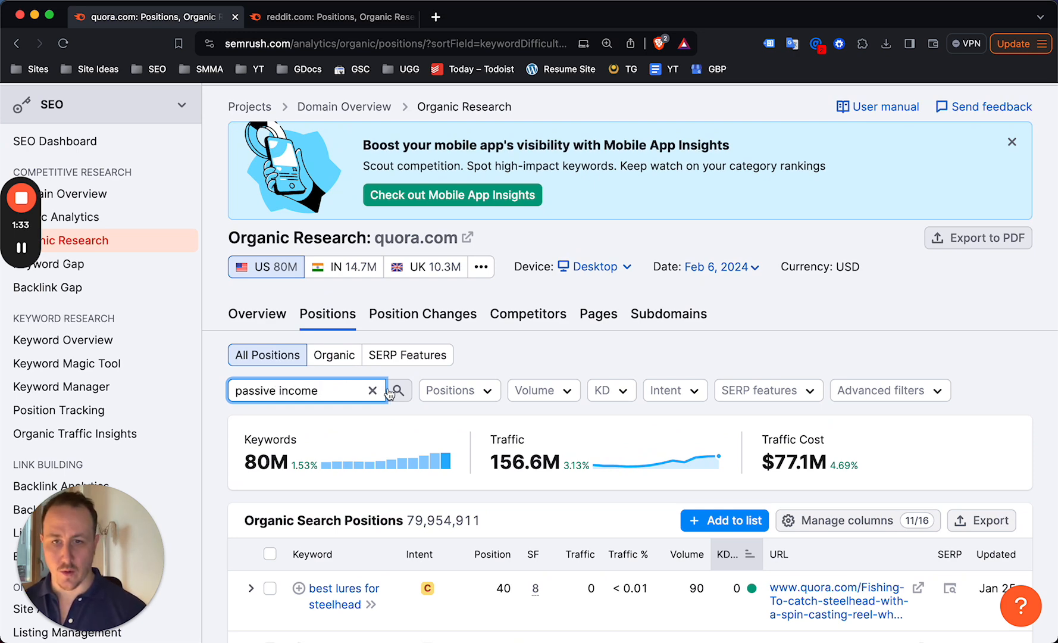
{"action": "left_click", "coordinate": [399, 390]}
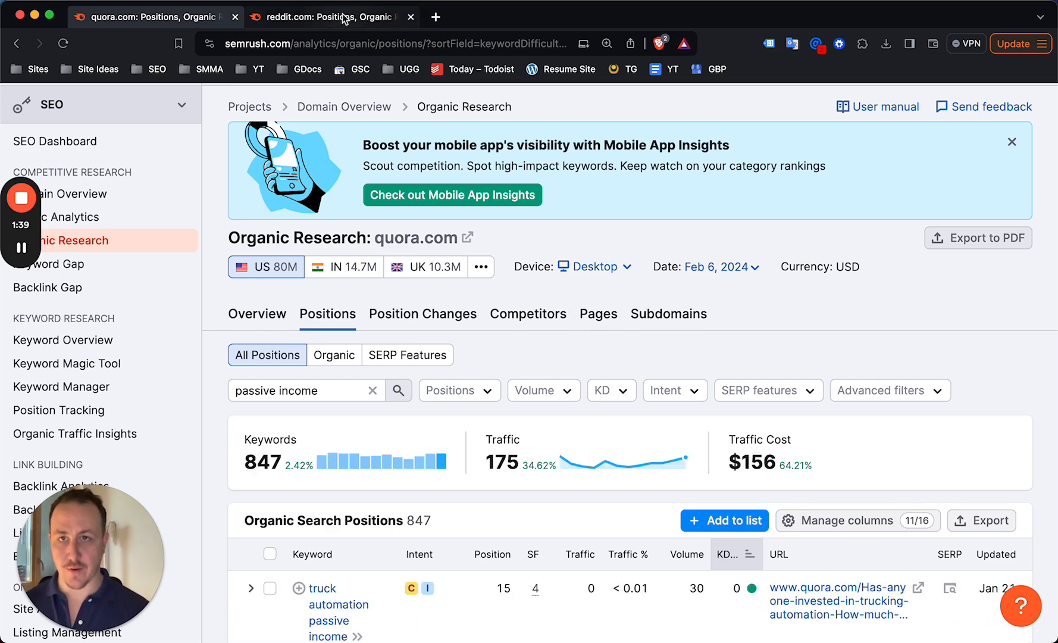
Review the first reddit.com gardening keywords (8.3K keywords, 16.7K traffic) from lowest KD
{"action": "left_click", "coordinate": [331, 16]}
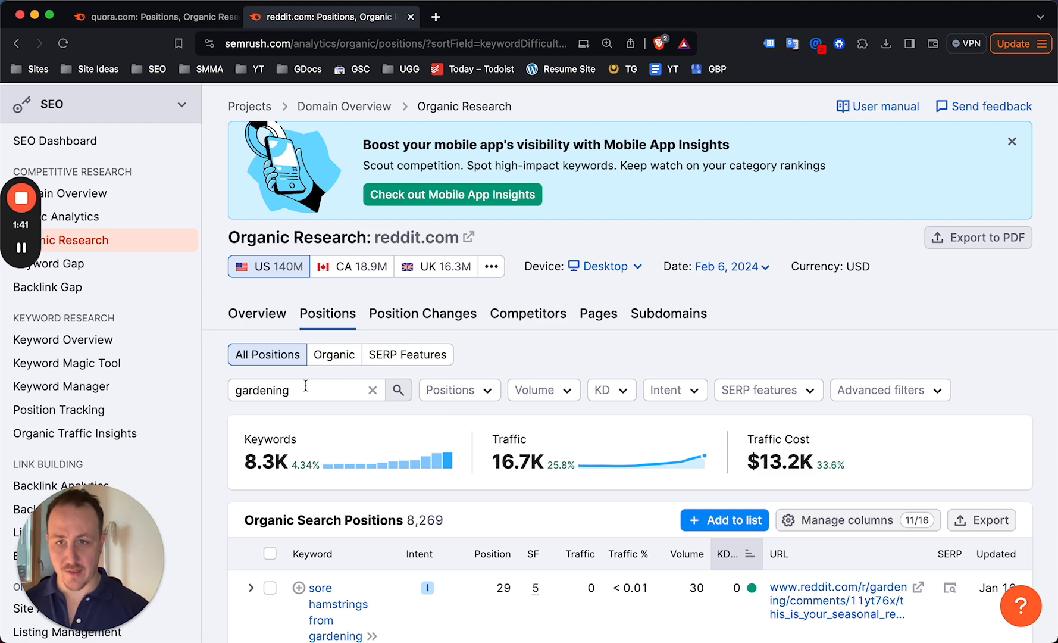
{"action": "scroll", "scroll_direction": "down", "scroll_amount": 3}
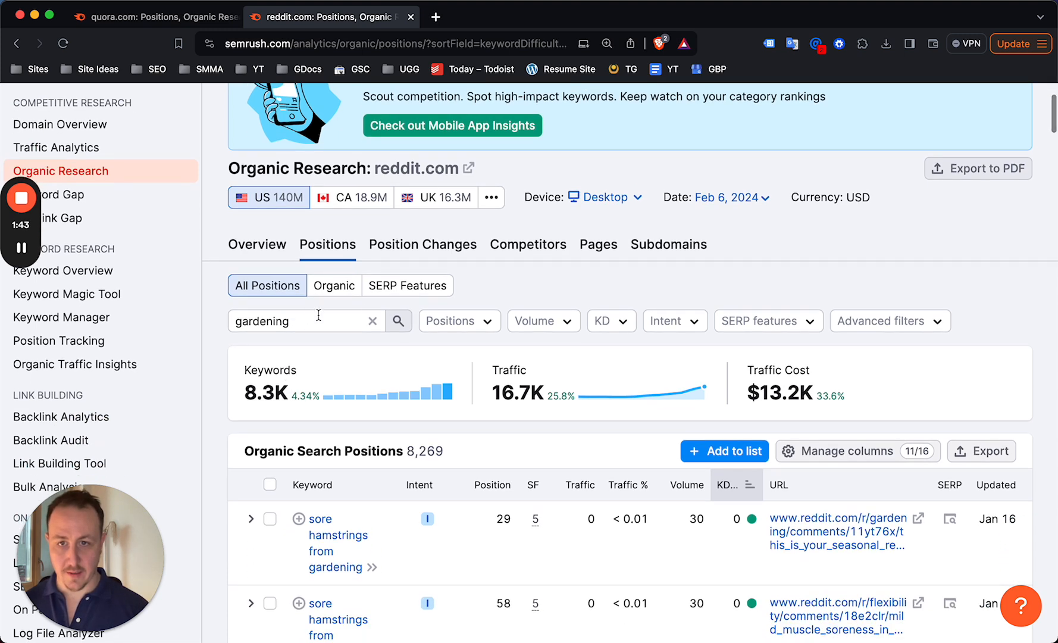
{"action": "scroll", "scroll_direction": "down", "scroll_amount": 3}
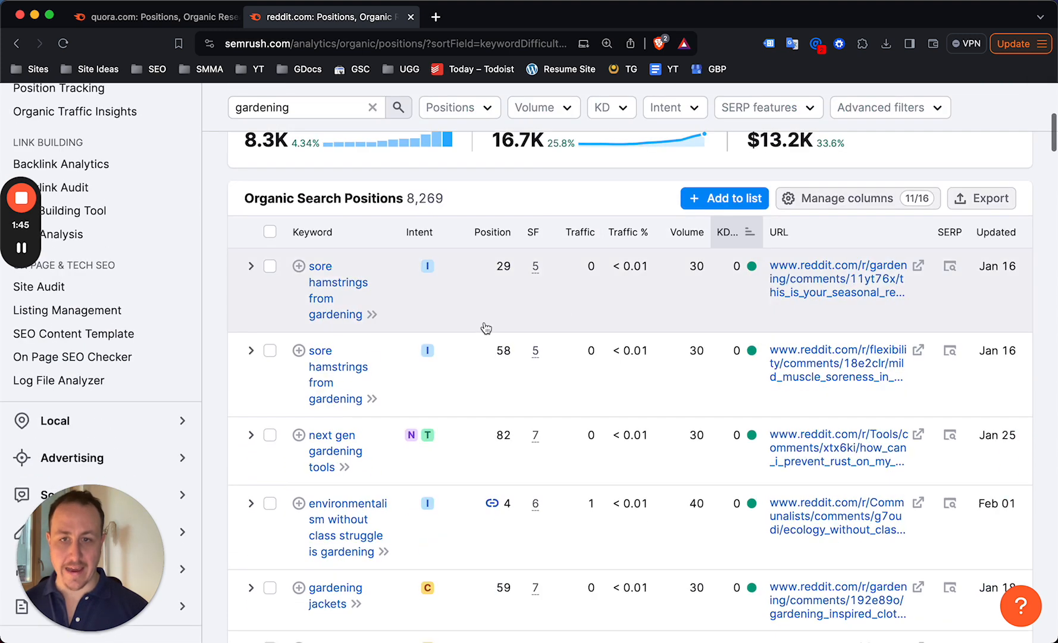
{"action": "scroll", "scroll_direction": "up", "scroll_amount": 3}
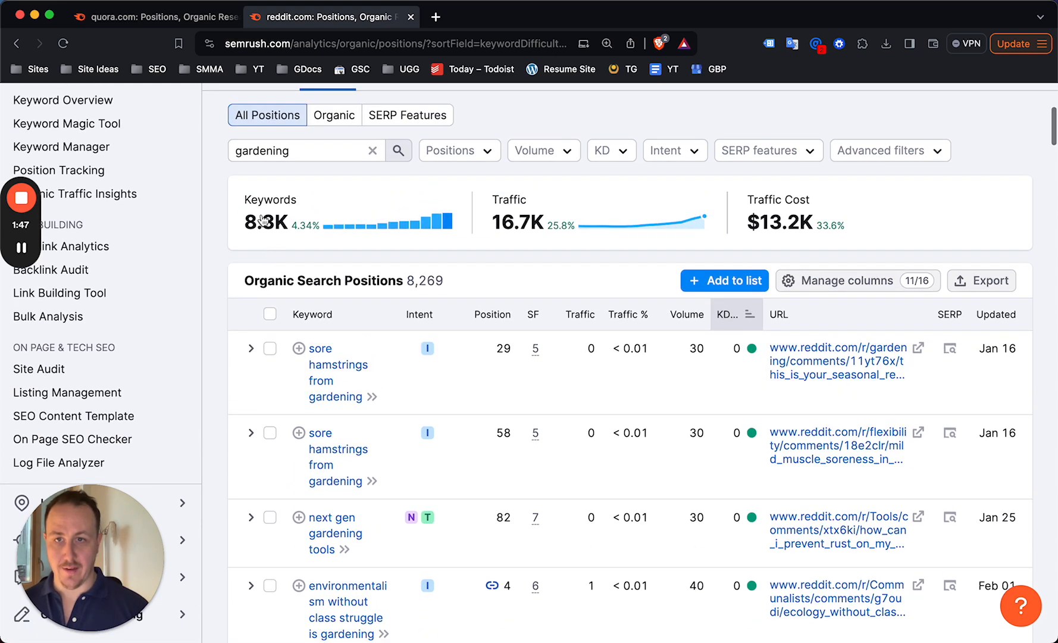
{"action": "scroll", "scroll_direction": "down", "scroll_amount": 3}
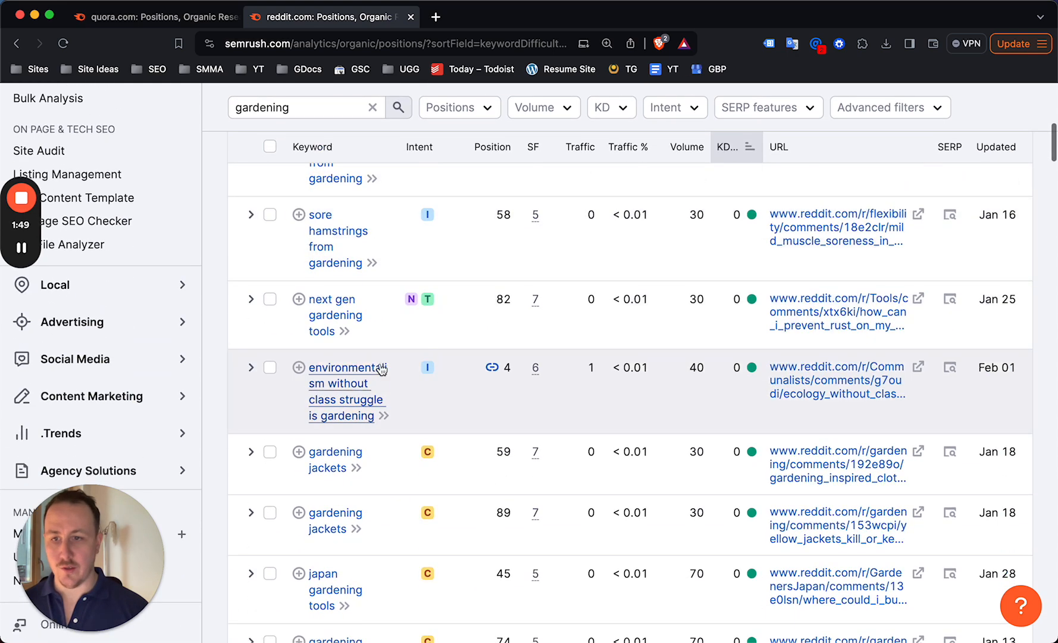
{"action": "scroll", "scroll_direction": "down", "scroll_amount": 3}
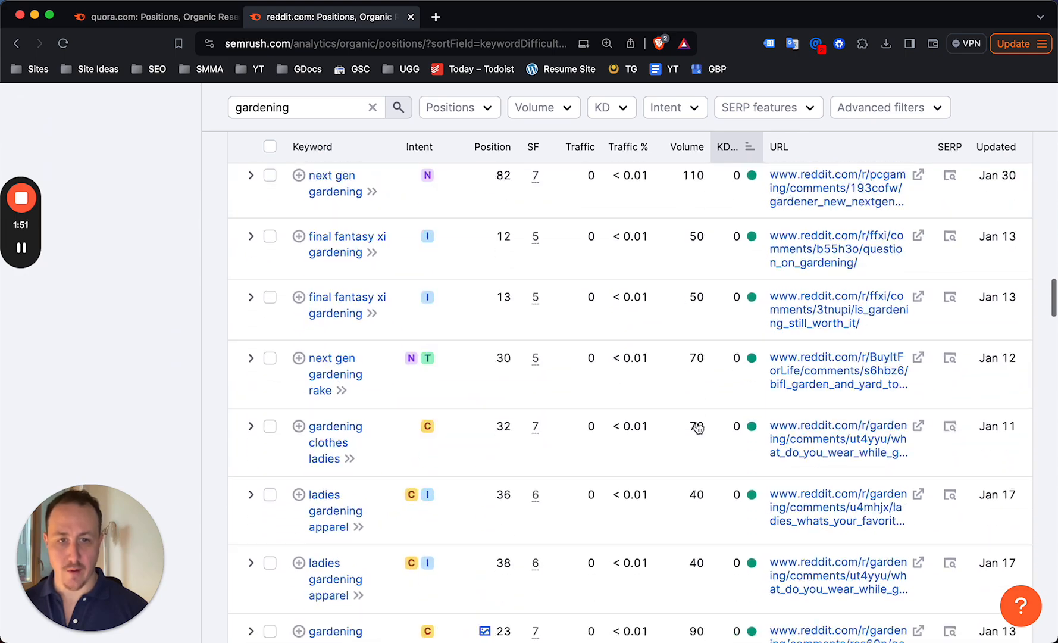
{"action": "scroll", "scroll_direction": "down", "scroll_amount": 3}
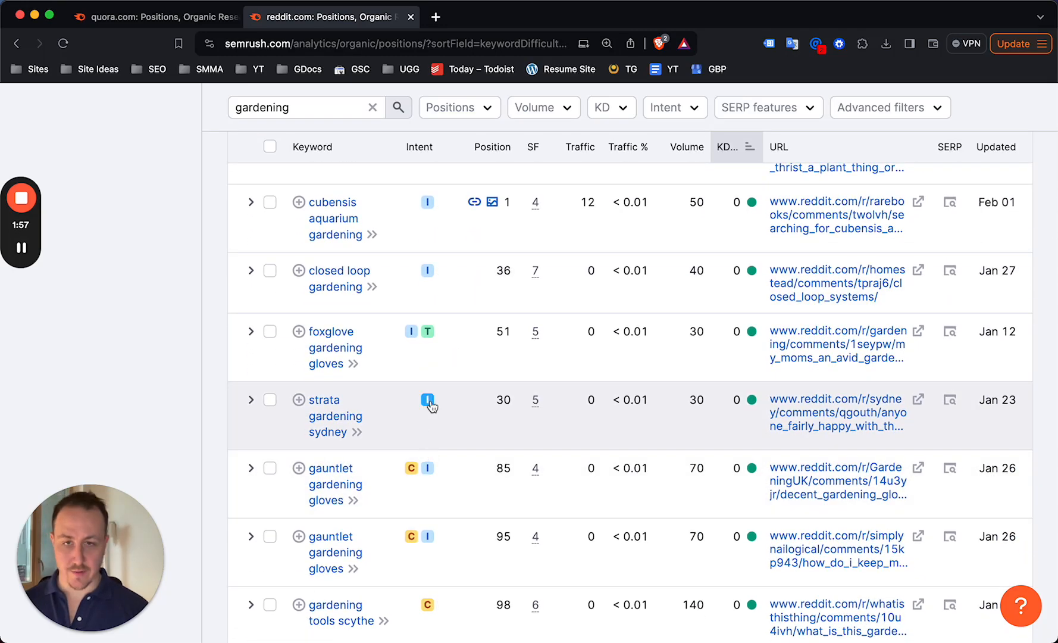
{"action": "scroll", "scroll_direction": "up", "scroll_amount": 3}
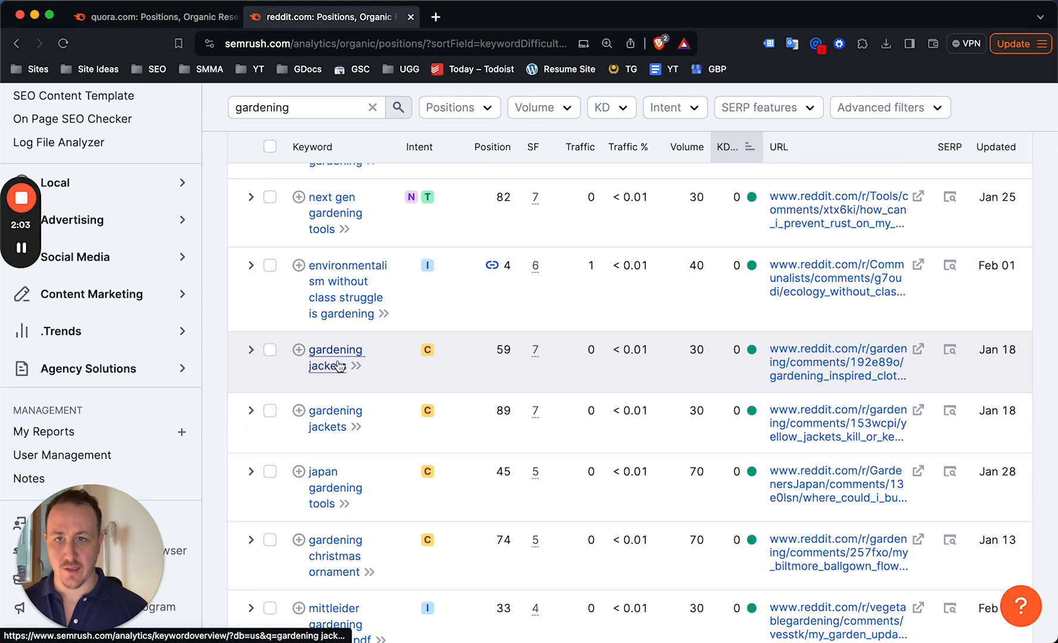
Continue down the gardening keyword table to its end and load the next page of results
{"action": "scroll", "scroll_direction": "down", "scroll_amount": 3}
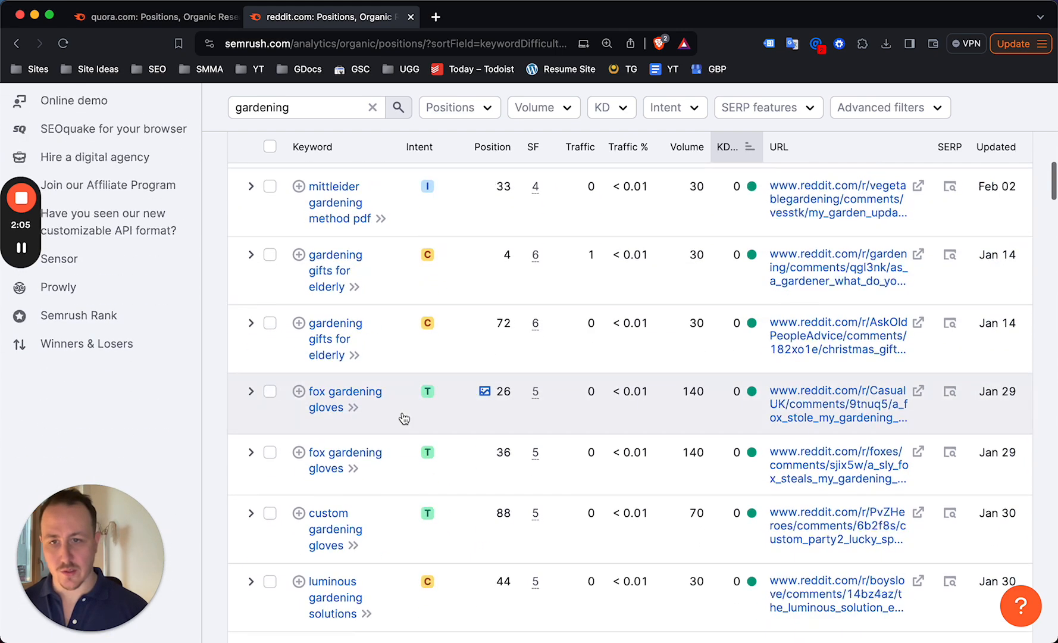
{"action": "scroll", "scroll_direction": "down", "scroll_amount": 3}
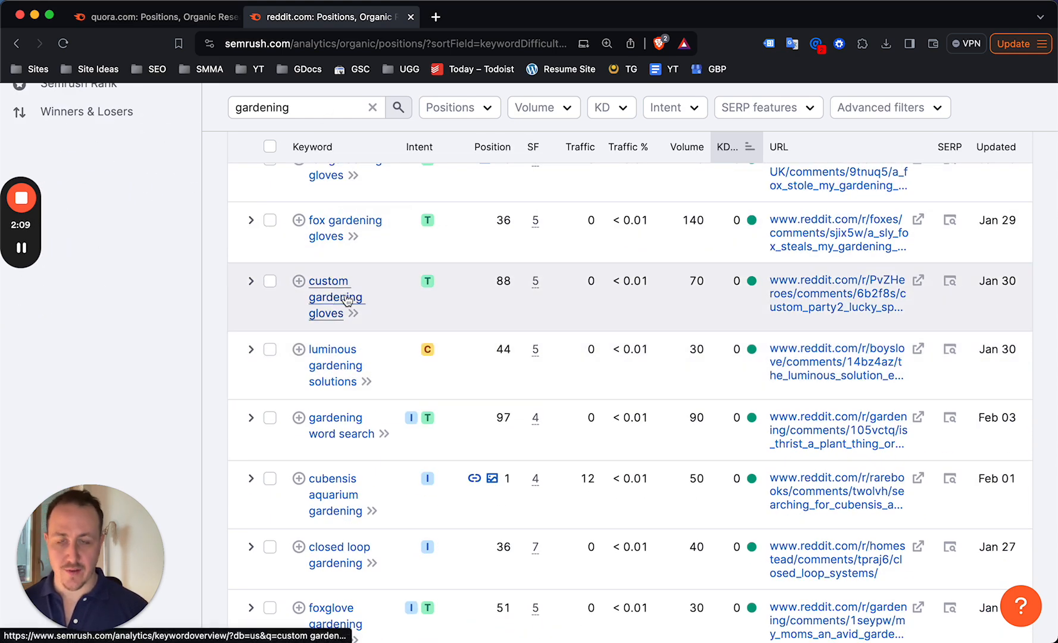
{"action": "scroll", "scroll_direction": "down", "scroll_amount": 3}
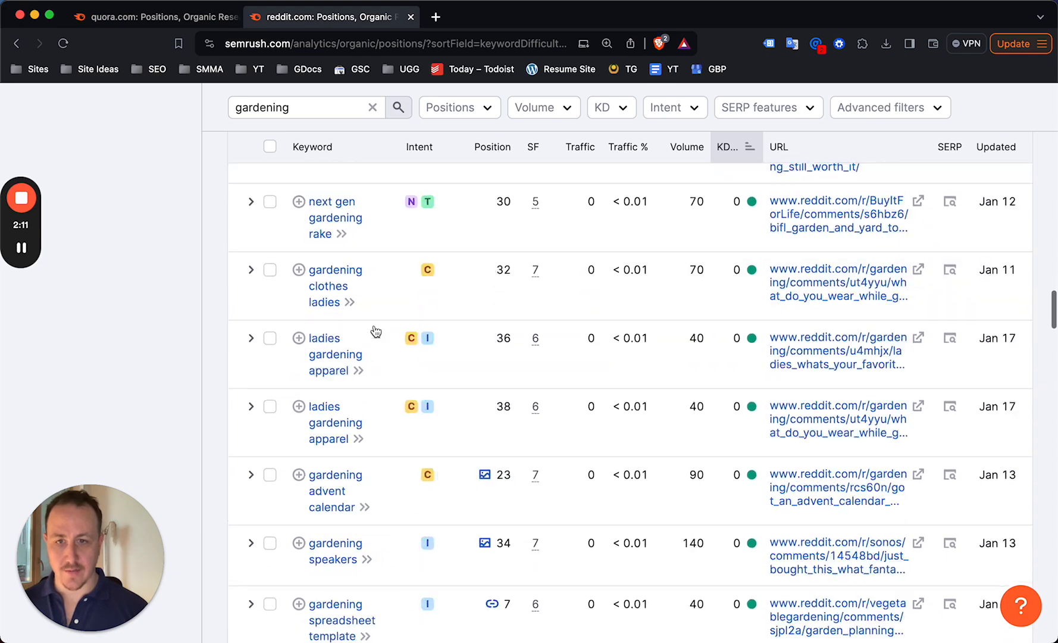
{"action": "scroll", "scroll_direction": "down", "scroll_amount": 3}
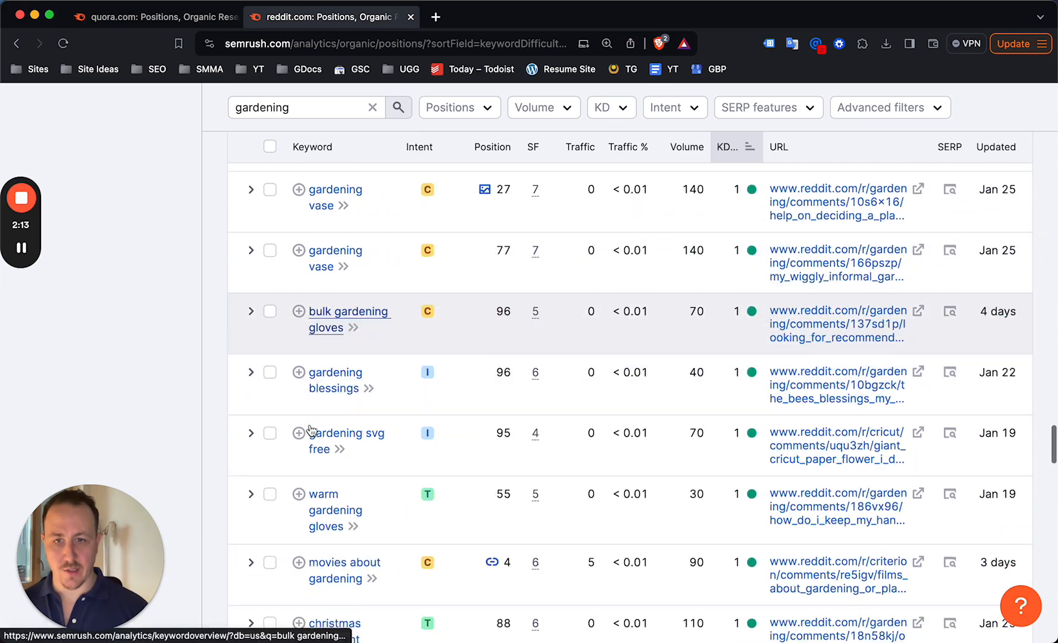
{"action": "scroll", "scroll_direction": "down", "scroll_amount": 3}
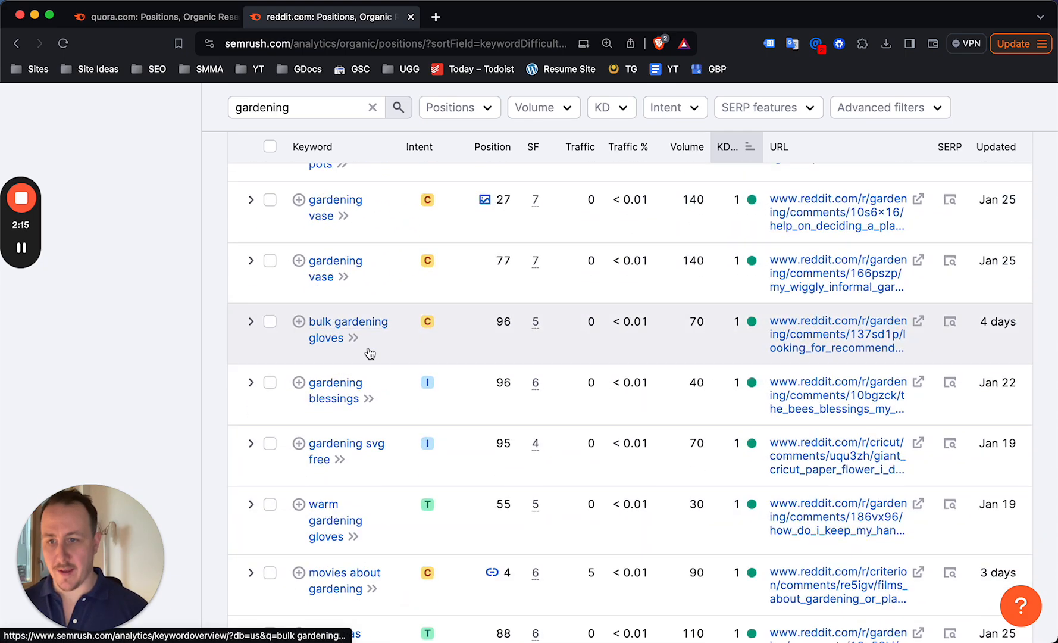
{"action": "scroll", "scroll_direction": "down", "scroll_amount": 3}
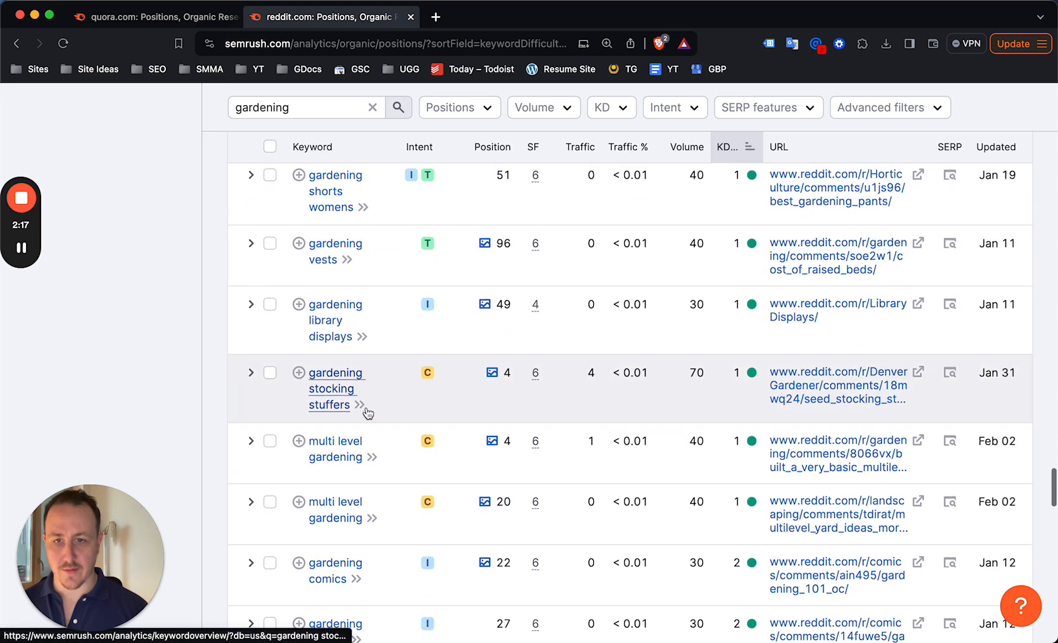
{"action": "scroll", "scroll_direction": "down", "scroll_amount": 3}
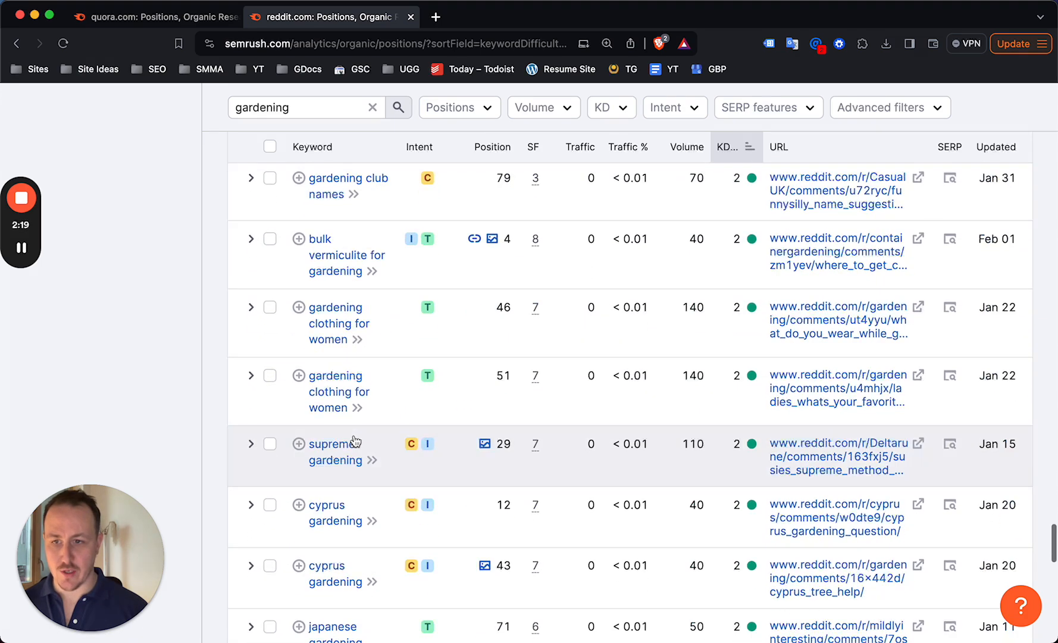
{"action": "scroll", "scroll_direction": "down", "scroll_amount": 3}
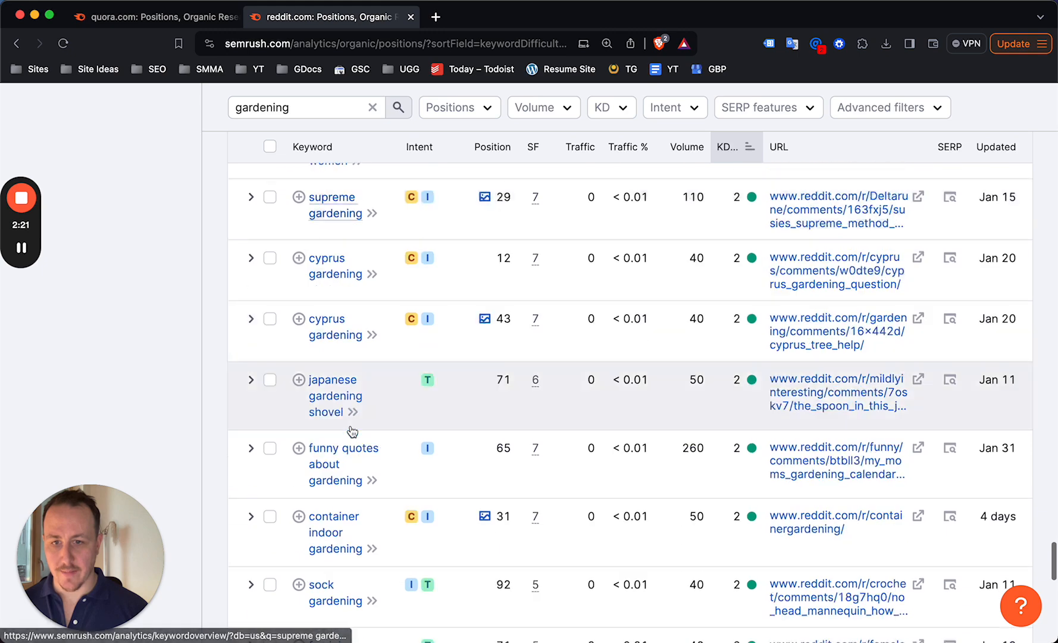
{"action": "scroll", "scroll_direction": "down", "scroll_amount": 3}
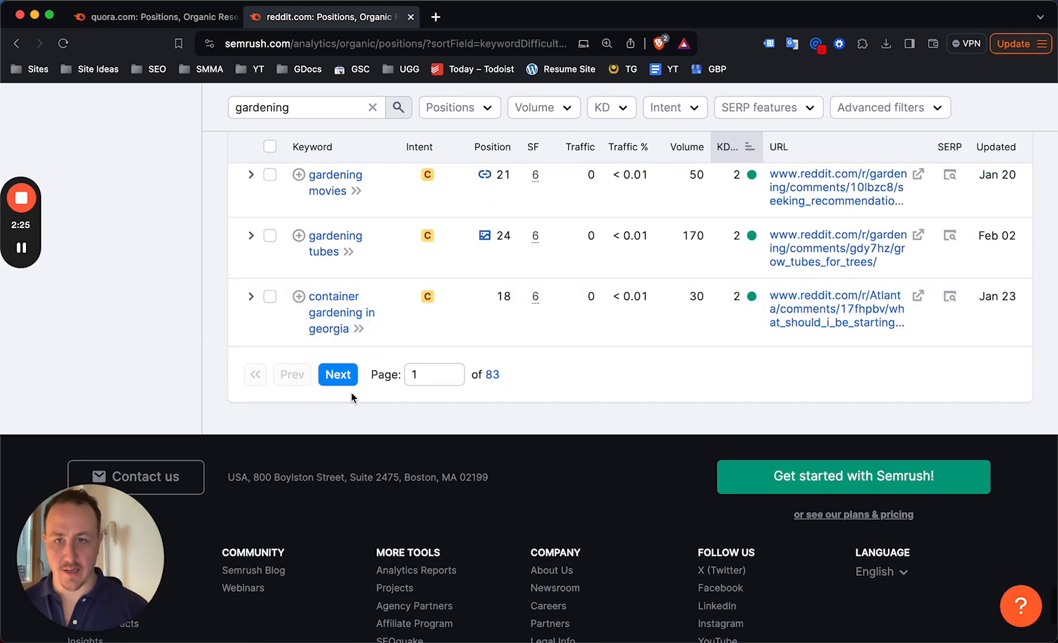
{"action": "left_click", "coordinate": [337, 374]}
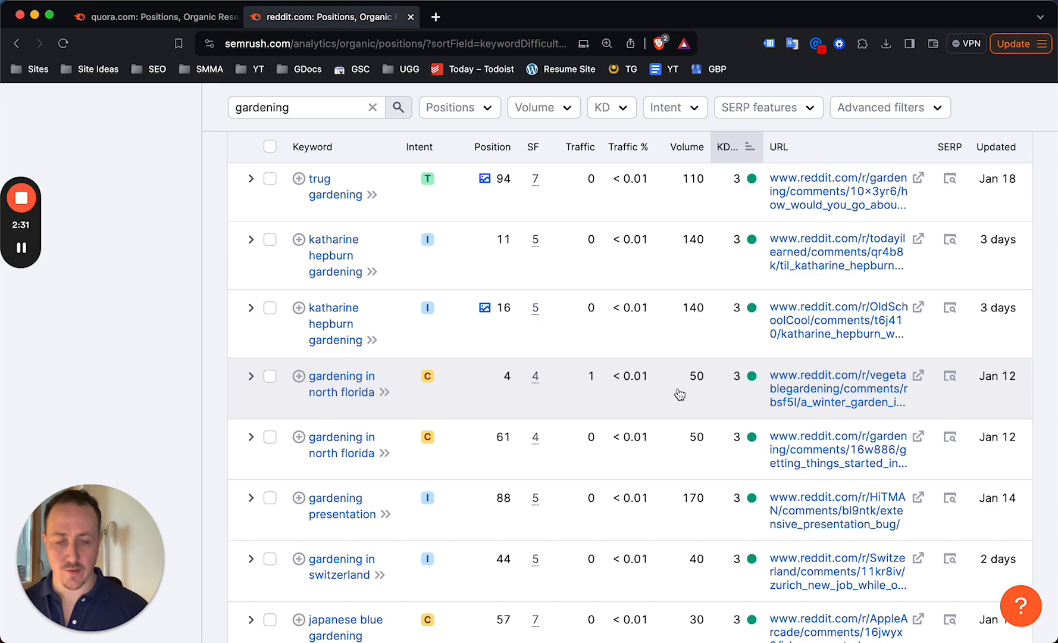
Look through the second page of reddit.com's gardening keywords
{"action": "scroll", "scroll_direction": "down", "scroll_amount": 3}
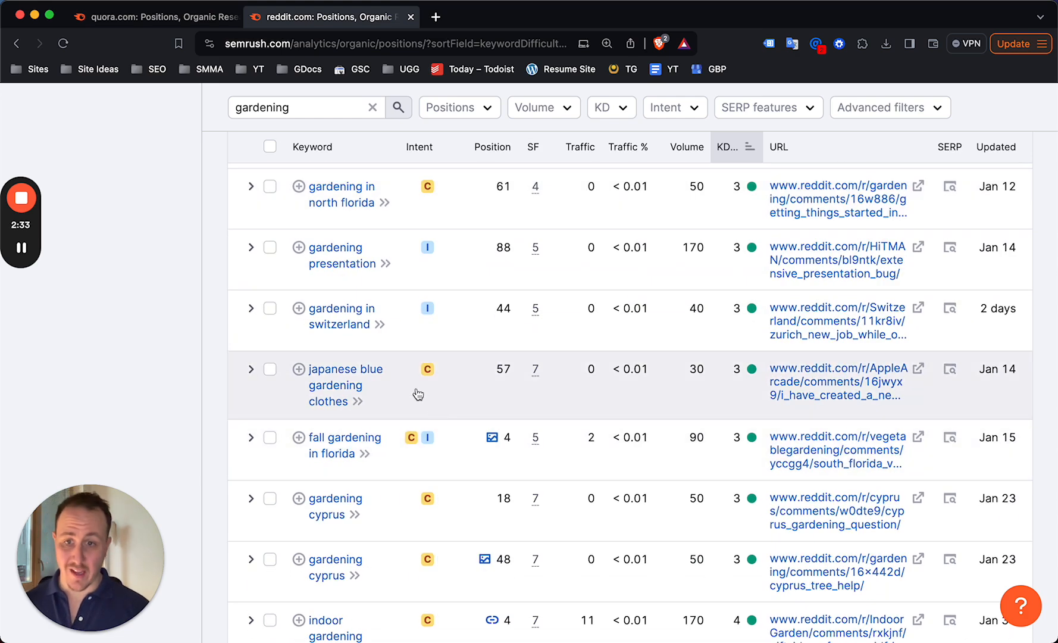
{"action": "scroll", "scroll_direction": "down", "scroll_amount": 3}
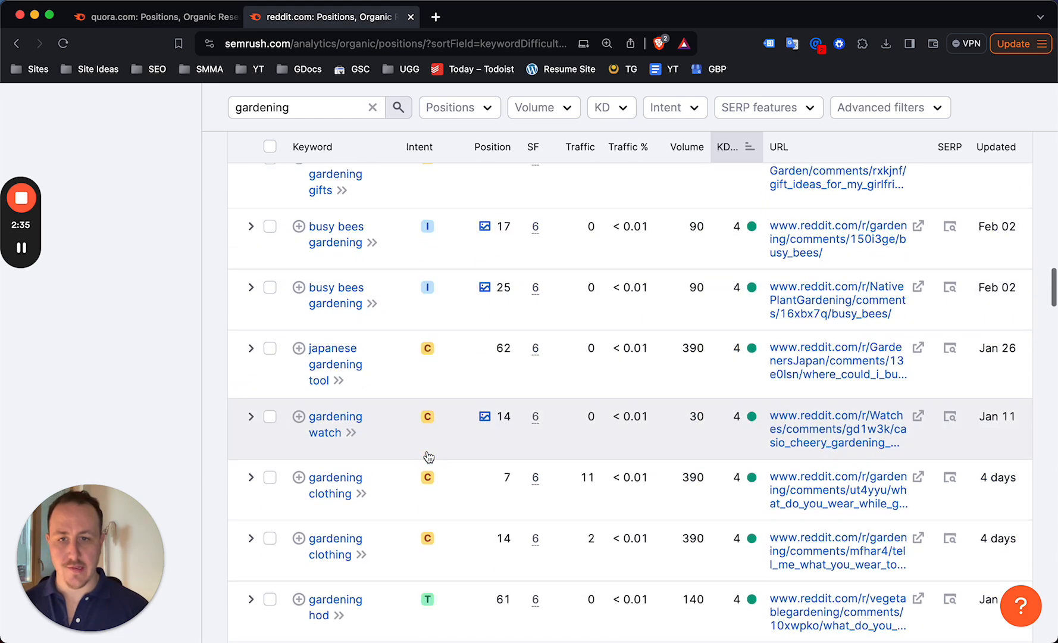
{"action": "scroll", "scroll_direction": "down", "scroll_amount": 3}
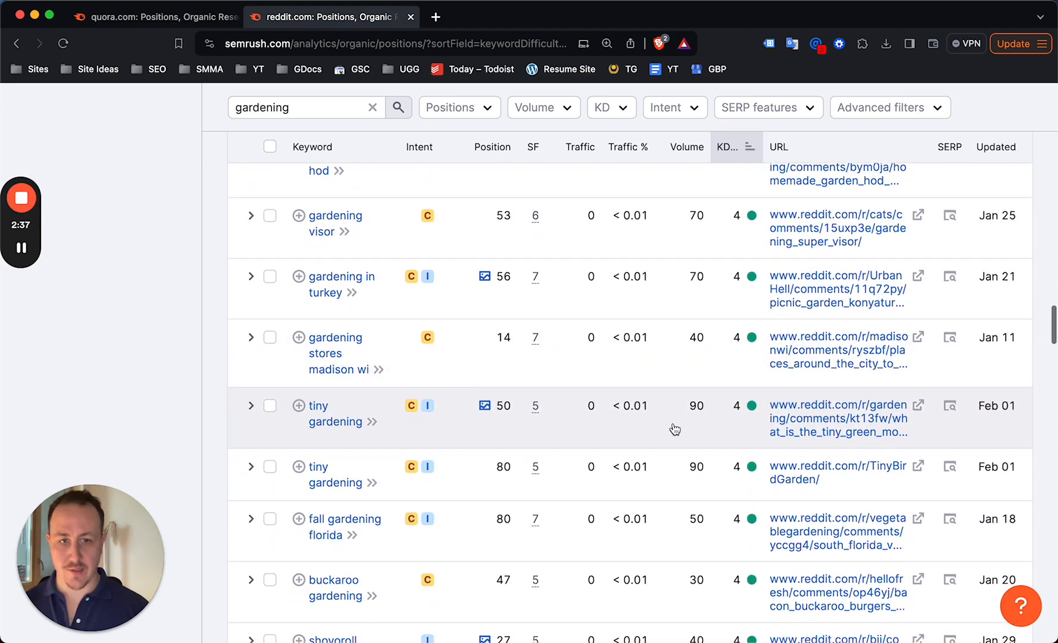
{"action": "scroll", "scroll_direction": "up", "scroll_amount": 3}
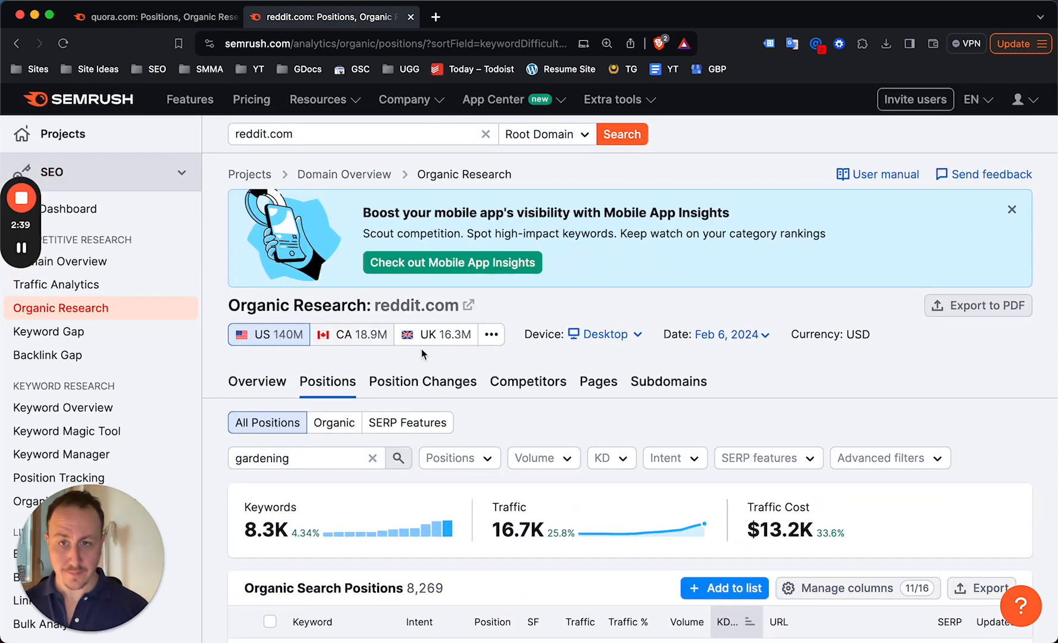
{"action": "scroll", "scroll_direction": "down", "scroll_amount": 3}
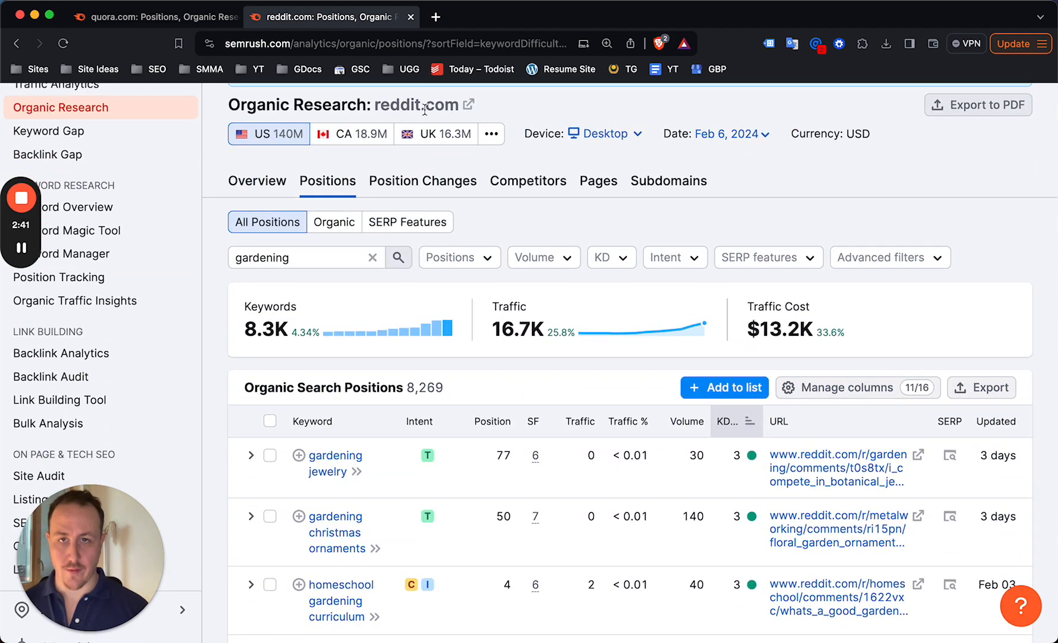
{"action": "scroll", "scroll_direction": "down", "scroll_amount": 3}
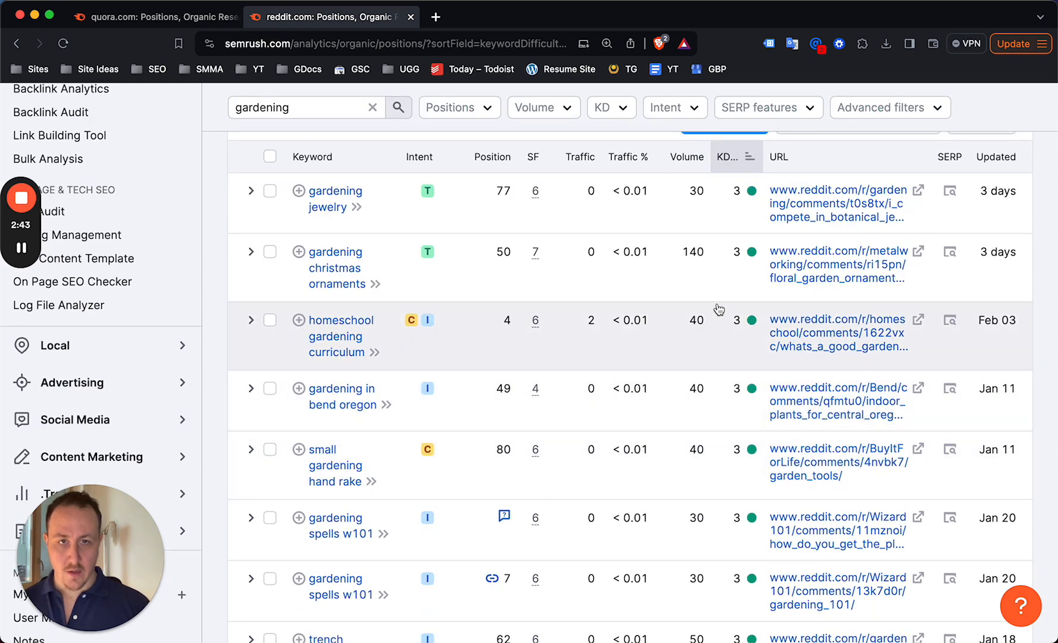
{"action": "mouse_move", "coordinate": [336, 268]}
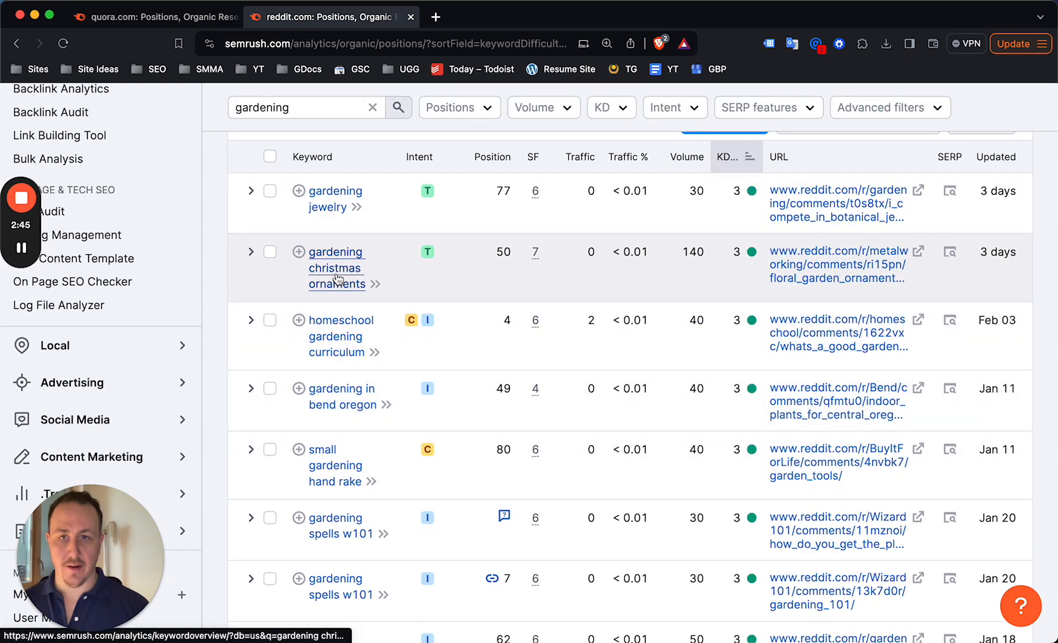
{"action": "left_click", "coordinate": [336, 268]}
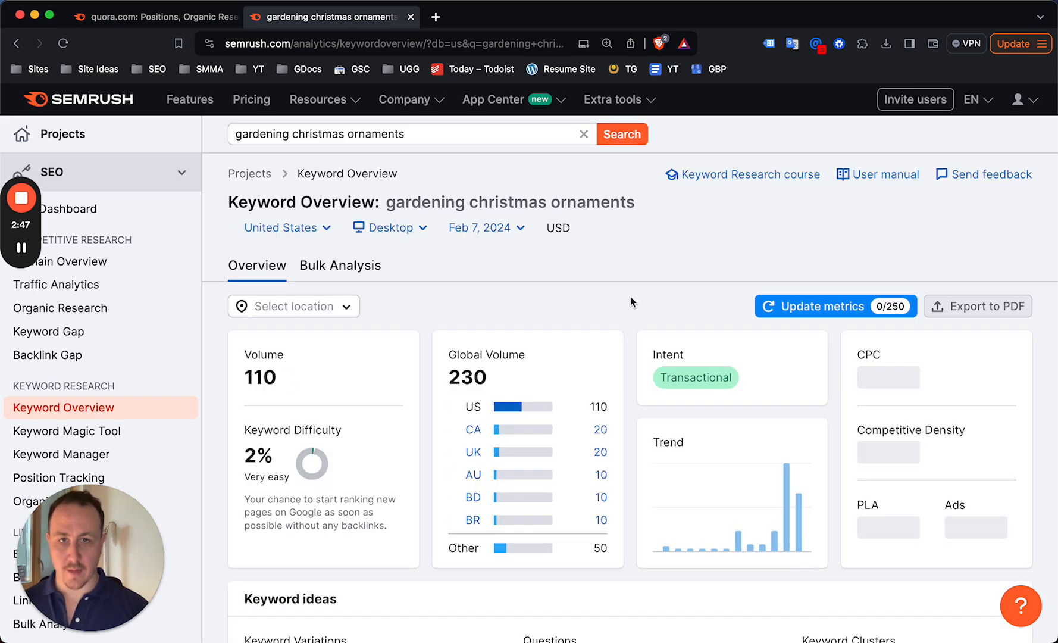
{"action": "scroll", "scroll_direction": "down", "scroll_amount": 3}
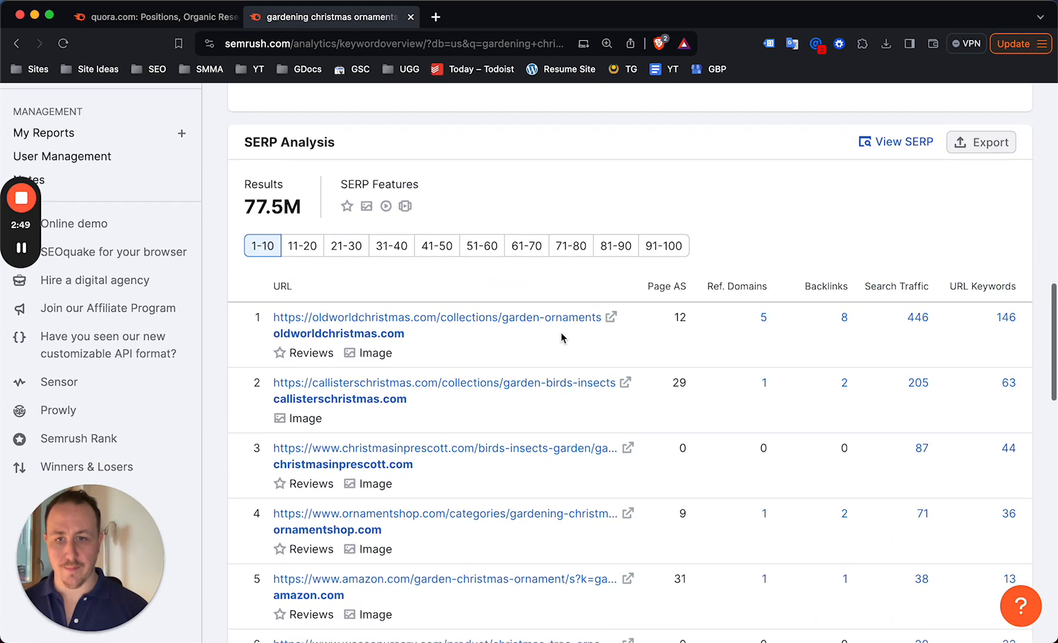
{"action": "scroll", "scroll_direction": "down", "scroll_amount": 3}
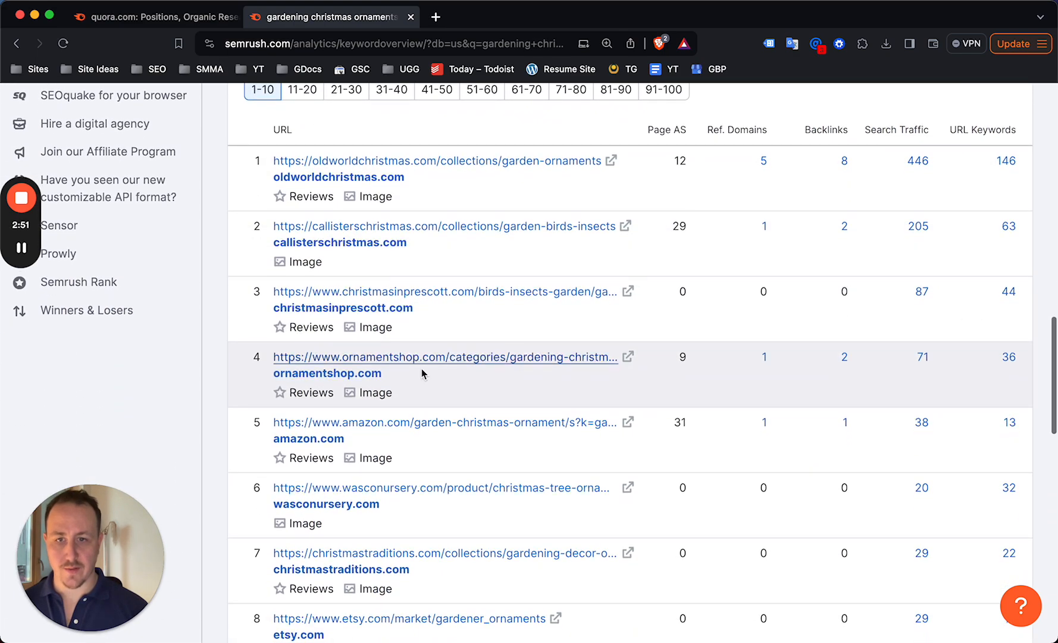
{"action": "scroll", "scroll_direction": "down", "scroll_amount": 3}
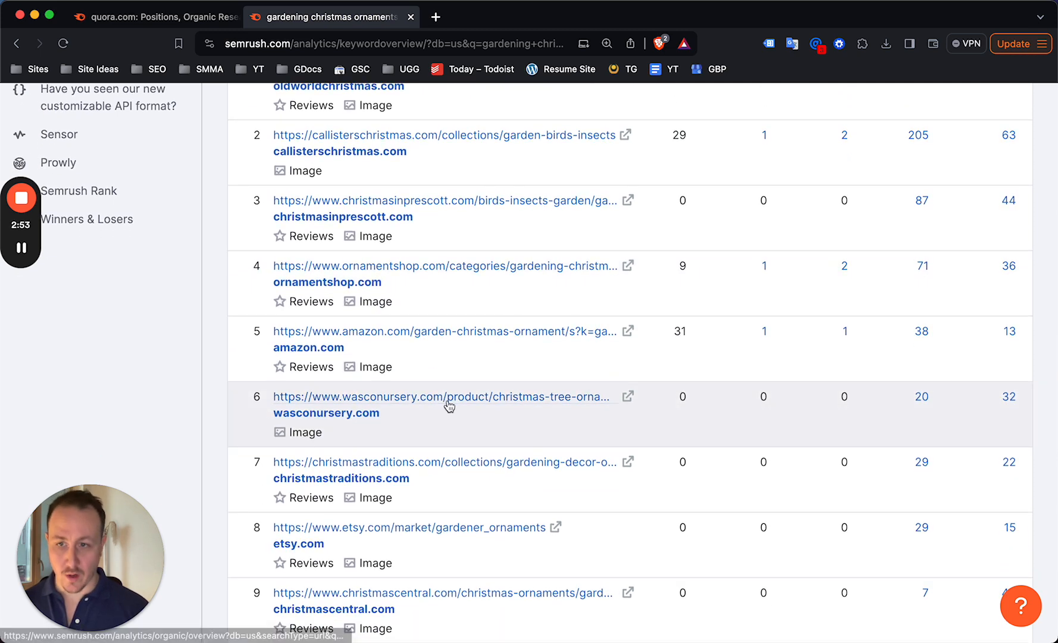
{"action": "scroll", "scroll_direction": "down", "scroll_amount": 3}
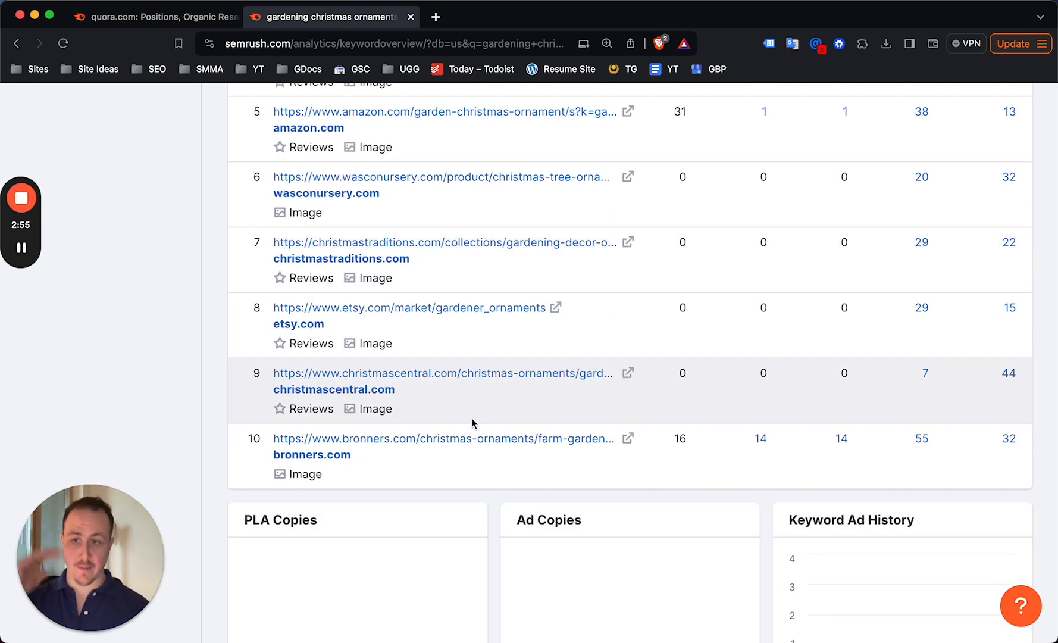
{"action": "mouse_move", "coordinate": [521, 369]}
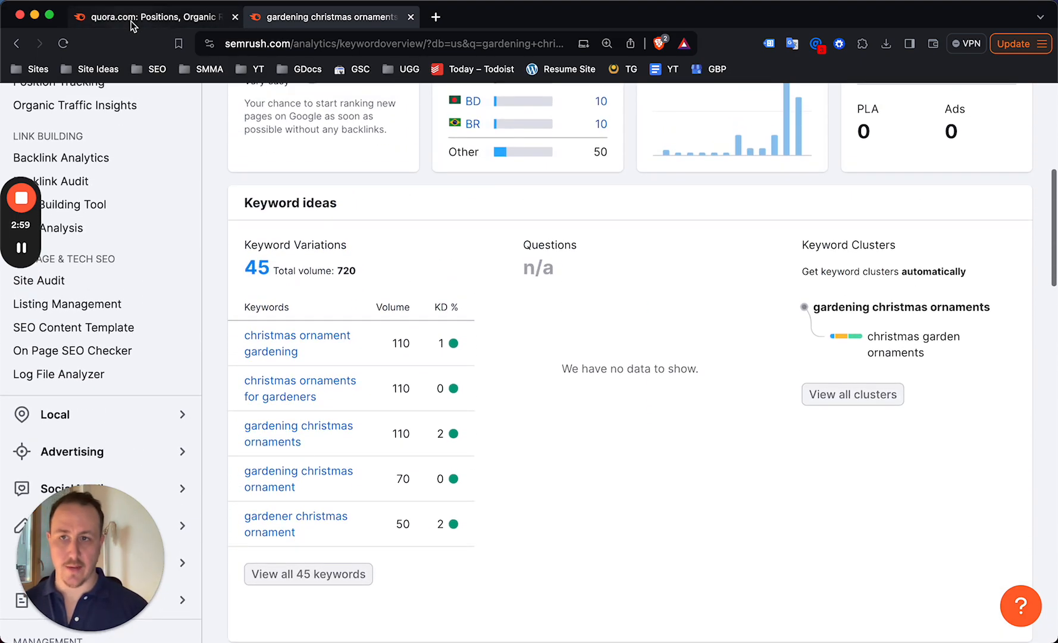
Review quora.com's passive income keywords down the KD-sorted positions table
{"action": "left_click", "coordinate": [134, 17]}
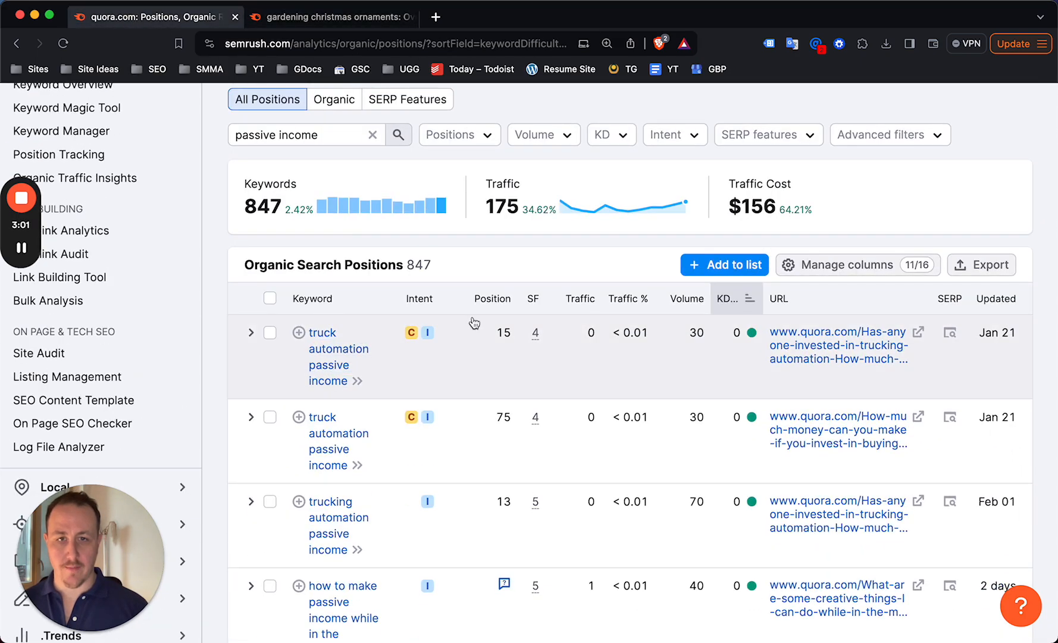
{"action": "scroll", "scroll_direction": "up", "scroll_amount": 3}
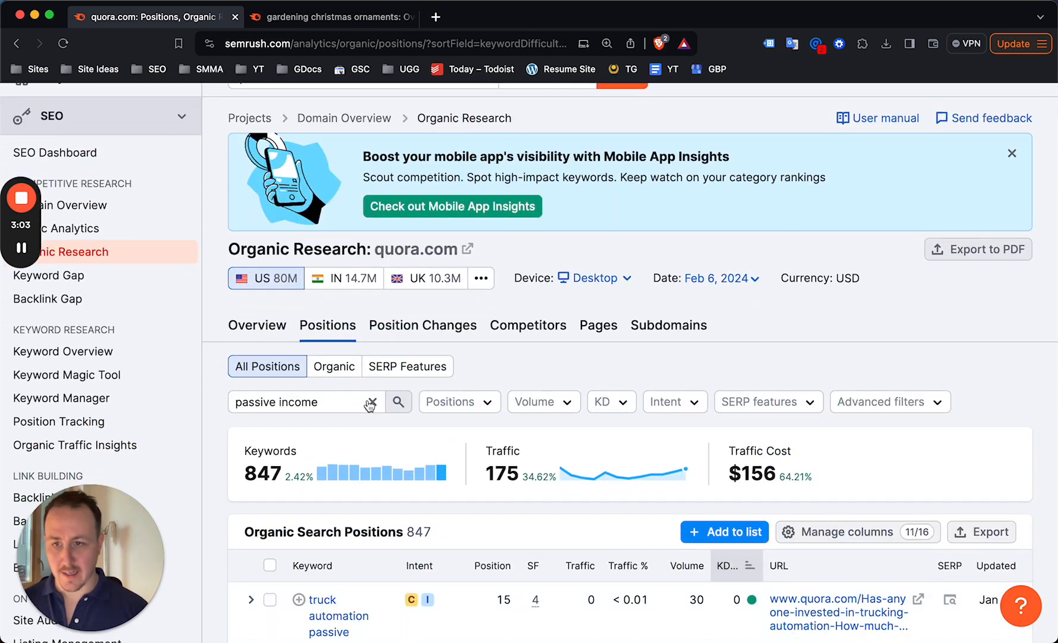
{"action": "scroll", "scroll_direction": "down", "scroll_amount": 3}
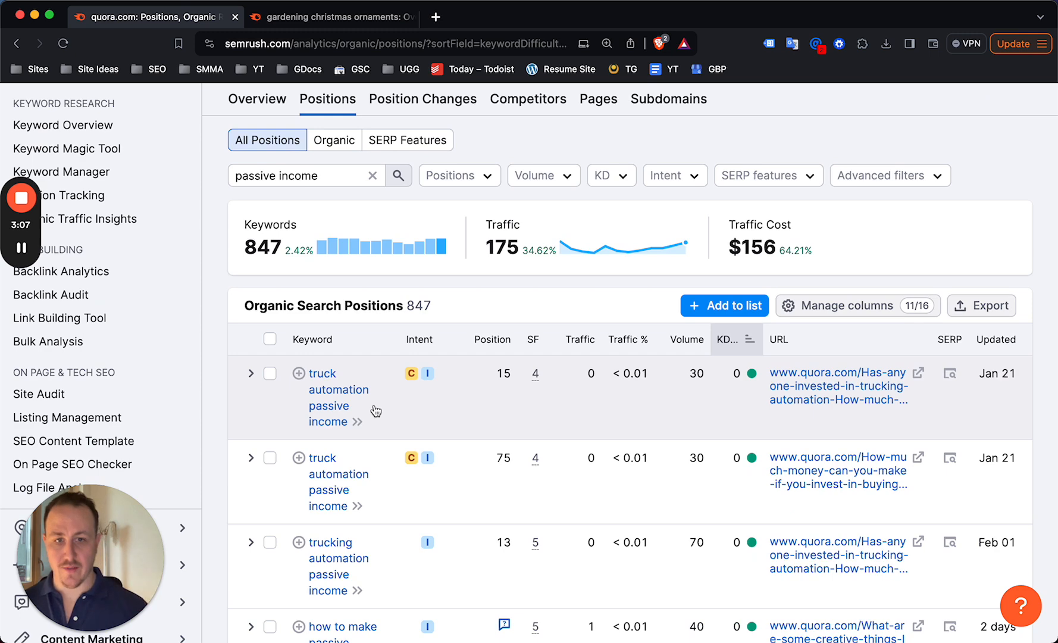
{"action": "scroll", "scroll_direction": "down", "scroll_amount": 3}
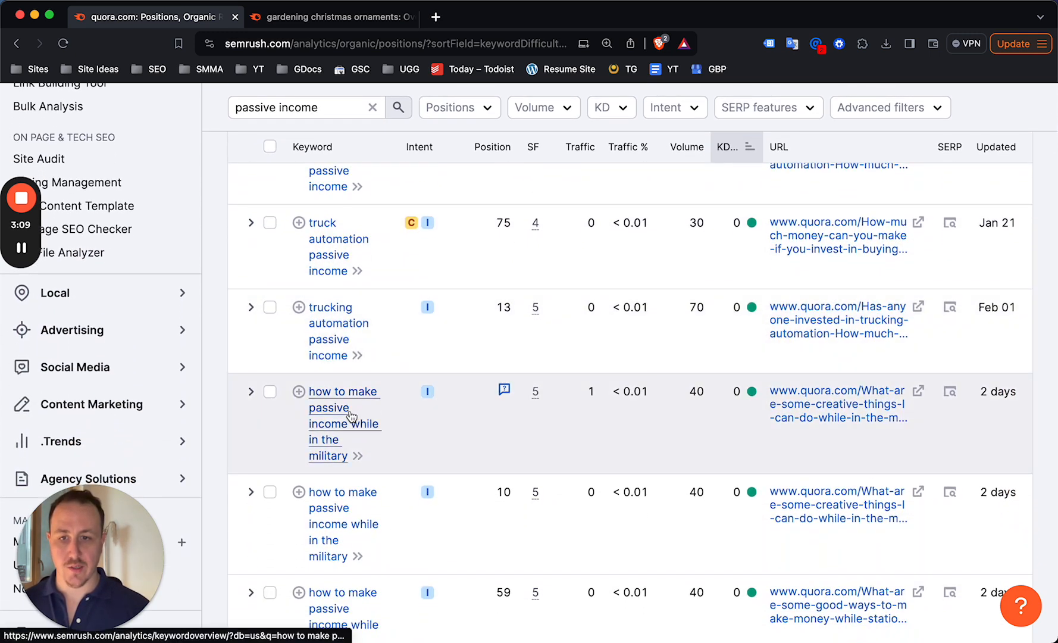
{"action": "scroll", "scroll_direction": "down", "scroll_amount": 3}
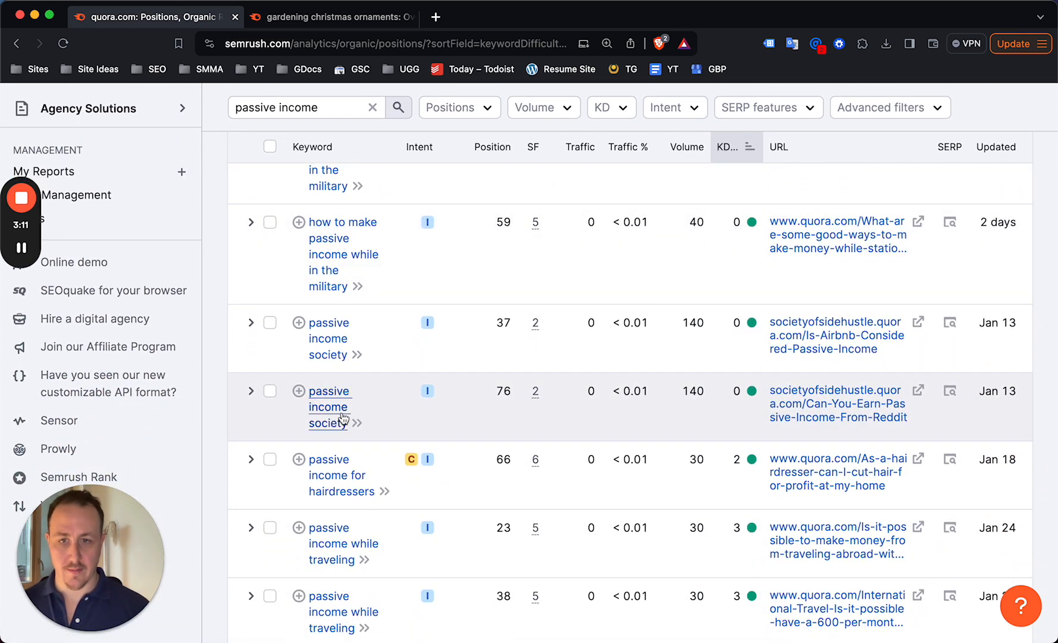
{"action": "scroll", "scroll_direction": "down", "scroll_amount": 3}
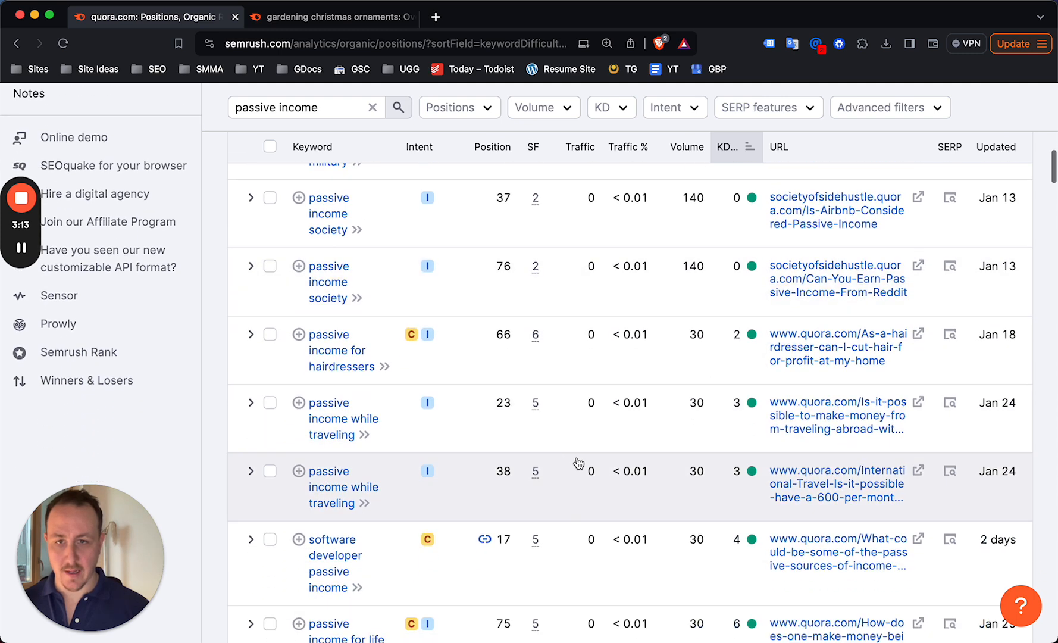
{"action": "scroll", "scroll_direction": "down", "scroll_amount": 3}
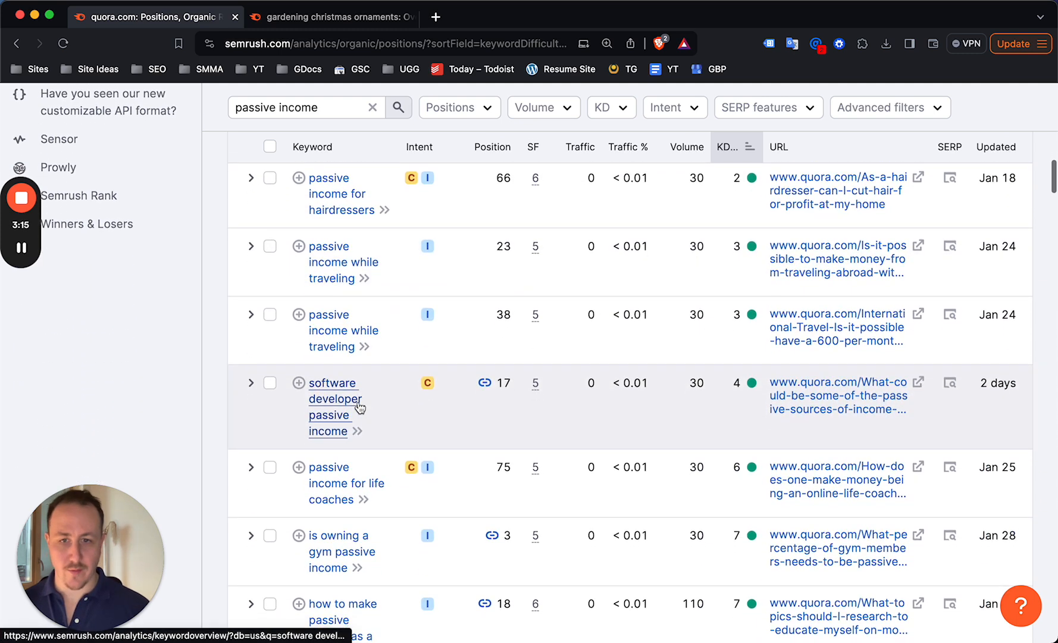
{"action": "scroll", "scroll_direction": "down", "scroll_amount": 3}
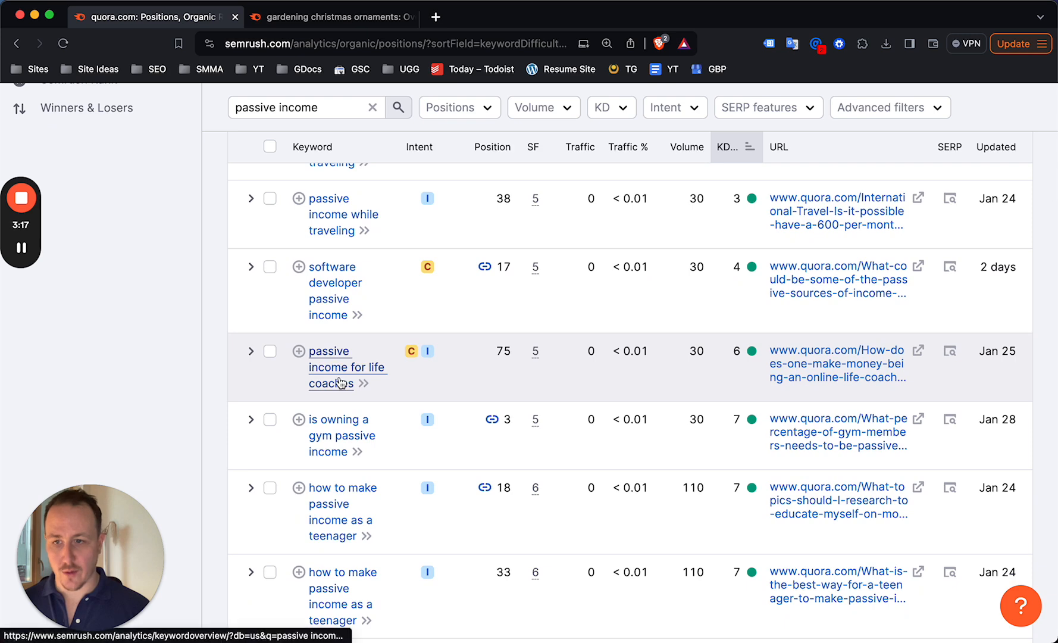
{"action": "scroll", "scroll_direction": "down", "scroll_amount": 3}
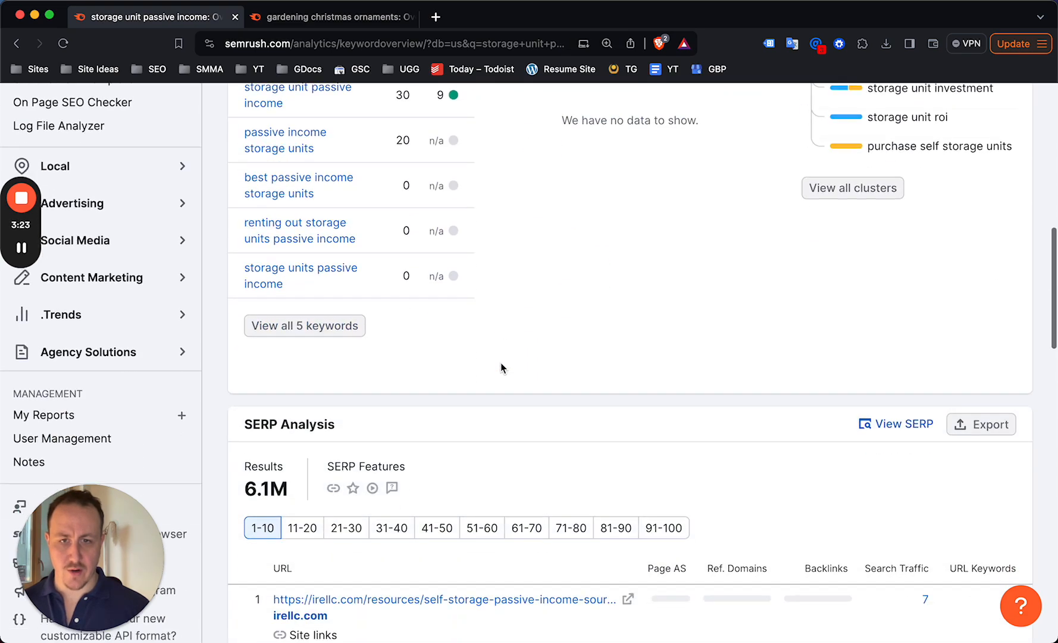
Review the SERP Analysis top-10 ranking pages for 'storage unit passive income' (6.1M results)
{"action": "scroll", "scroll_direction": "down", "scroll_amount": 3}
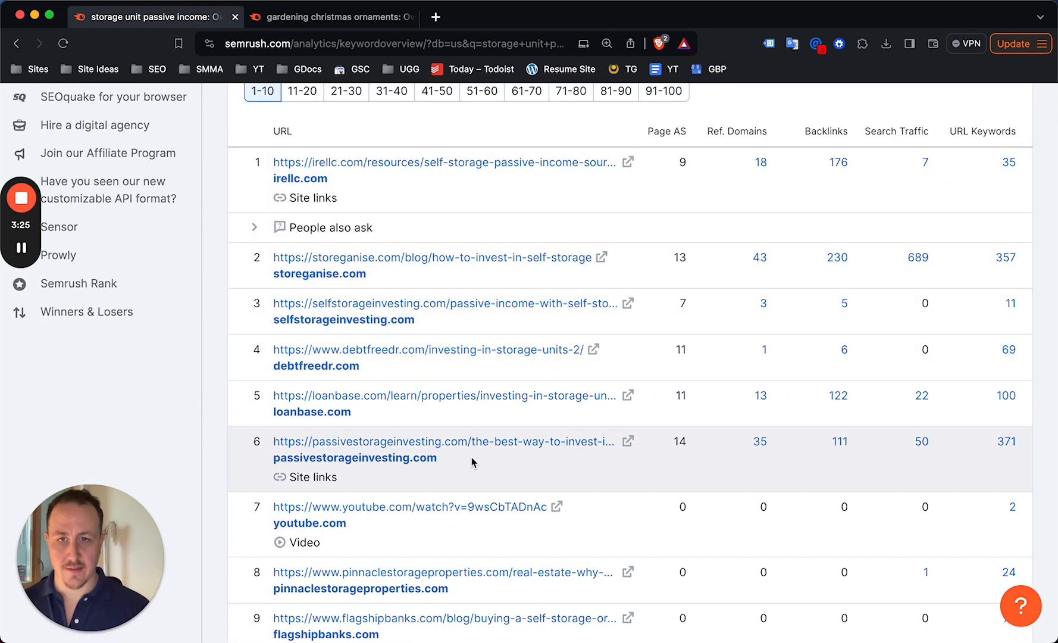
{"action": "mouse_move", "coordinate": [464, 467]}
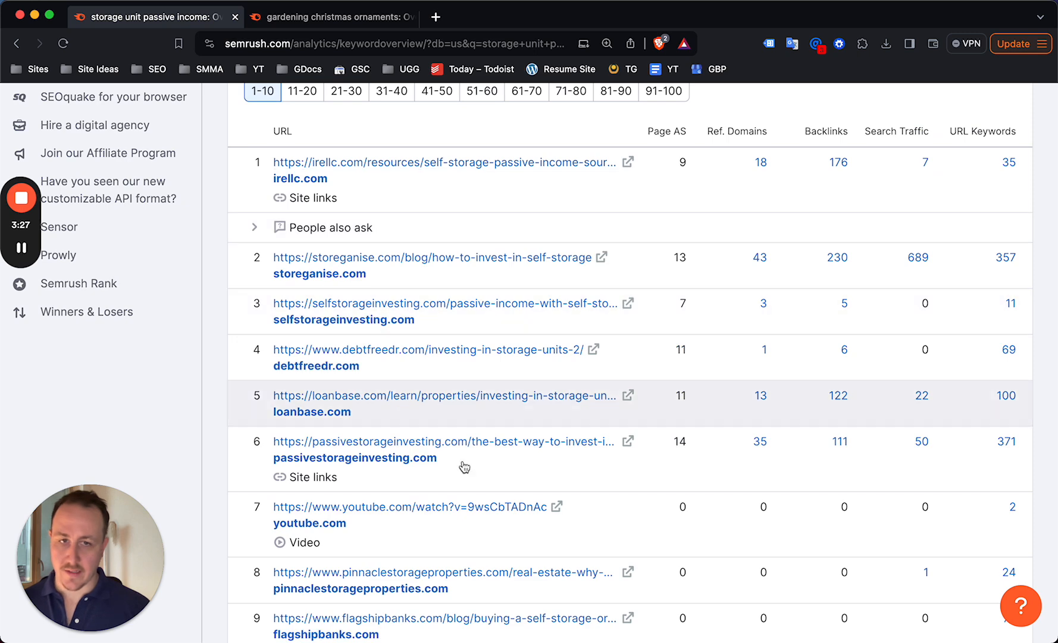
{"action": "scroll", "scroll_direction": "up", "scroll_amount": 3}
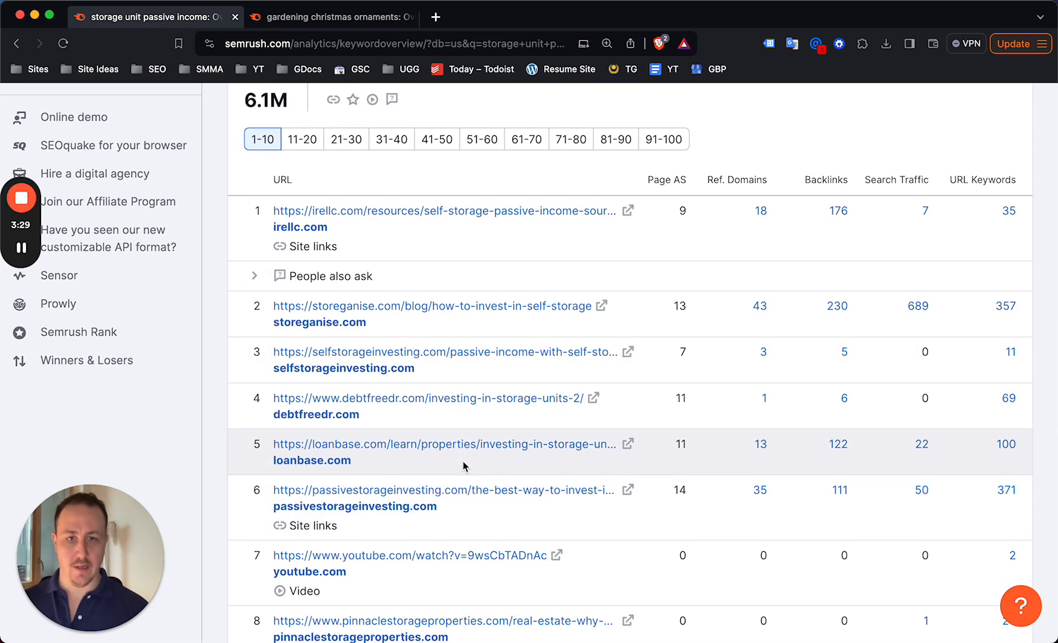
{"action": "scroll", "scroll_direction": "up", "scroll_amount": 3}
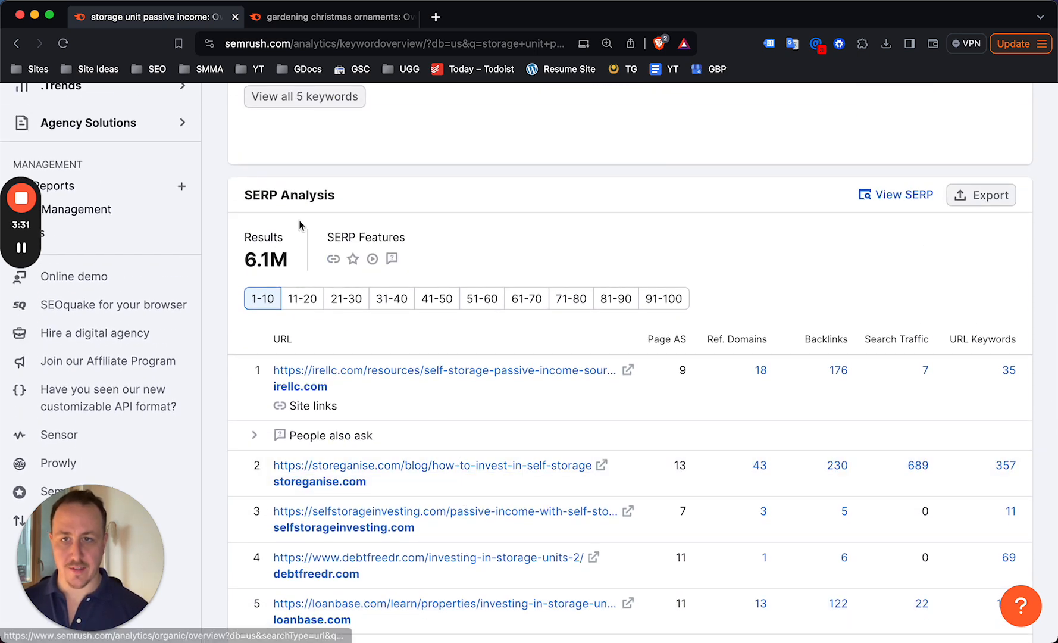
{"action": "scroll", "scroll_direction": "down", "scroll_amount": 3}
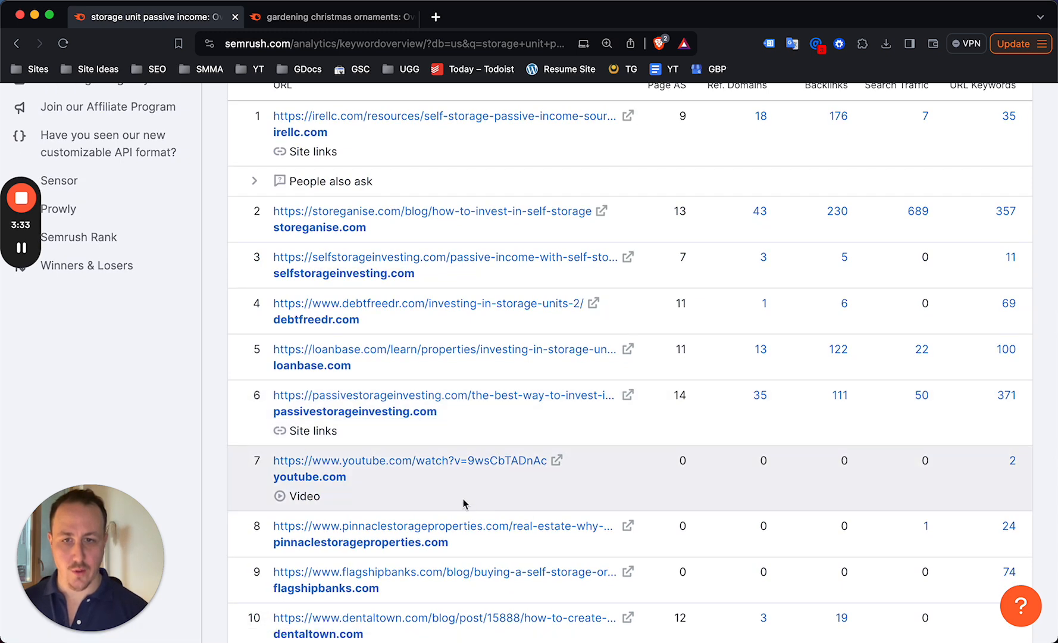
{"action": "scroll", "scroll_direction": "up", "scroll_amount": 3}
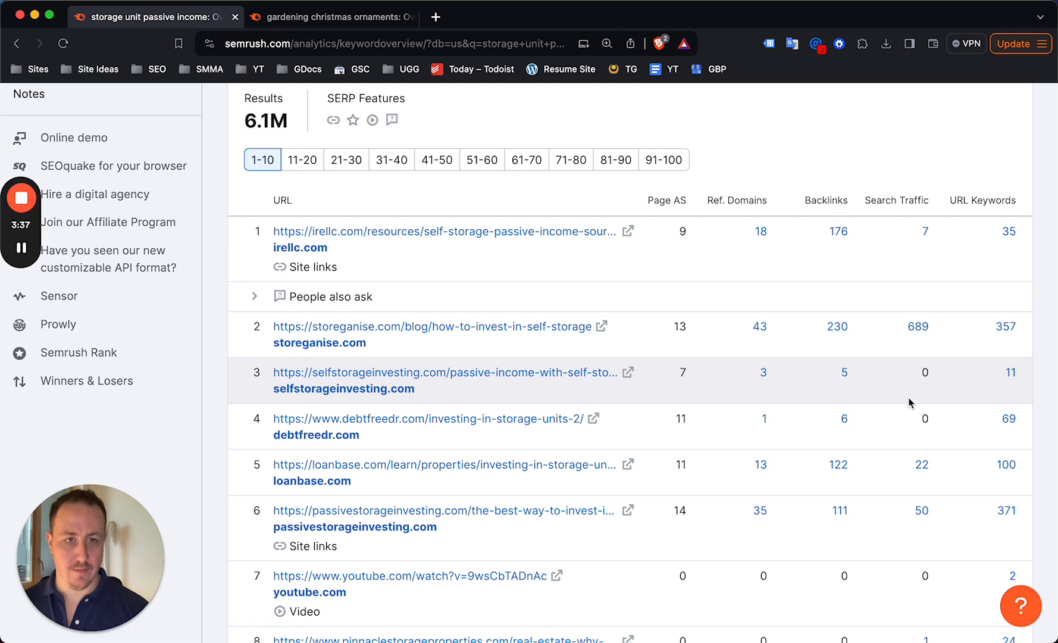
{"action": "mouse_move", "coordinate": [682, 372]}
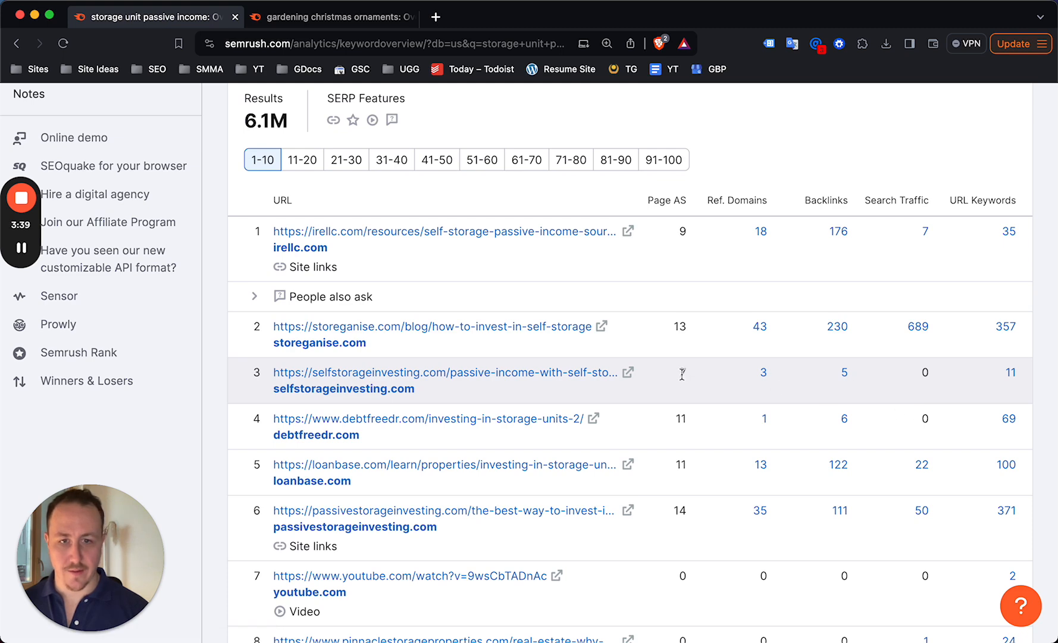
{"action": "scroll", "scroll_direction": "down", "scroll_amount": 3}
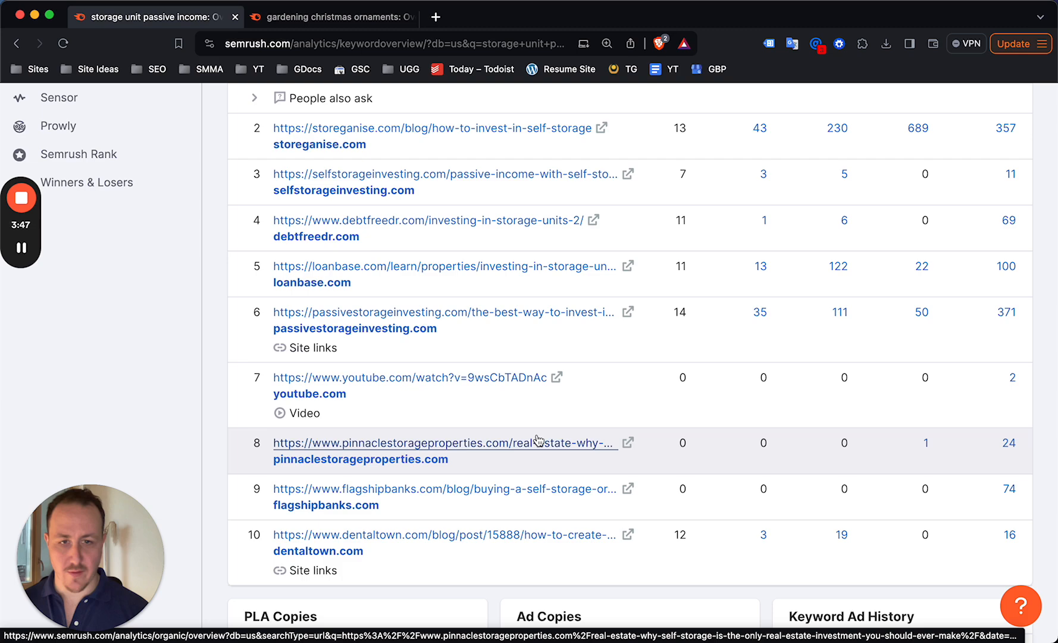
{"action": "mouse_move", "coordinate": [444, 488]}
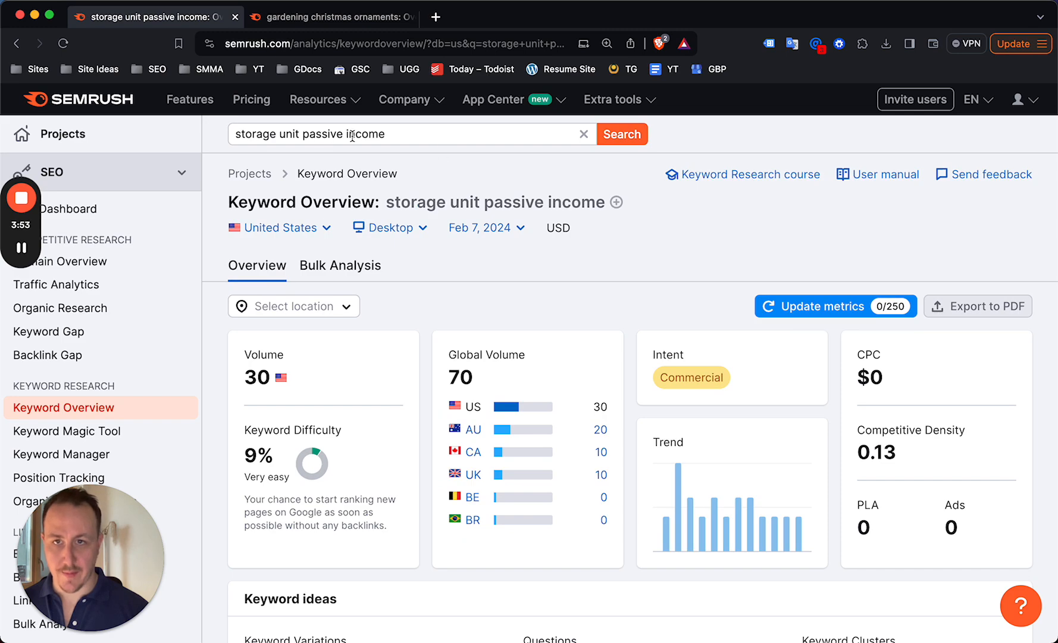
{"action": "scroll", "scroll_direction": "down", "scroll_amount": 3}
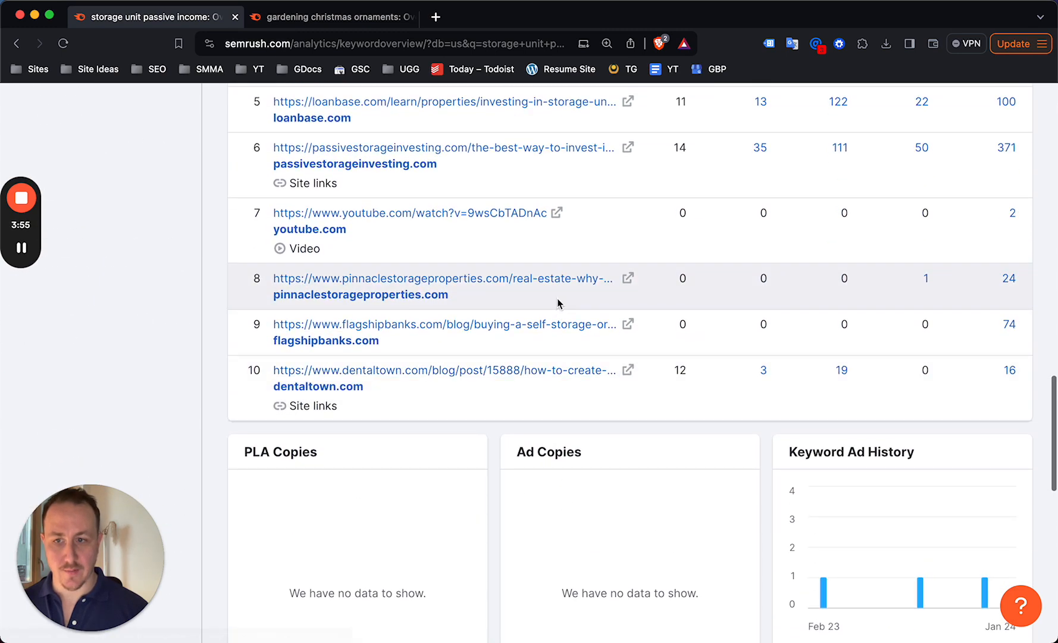
{"action": "mouse_move", "coordinate": [345, 332]}
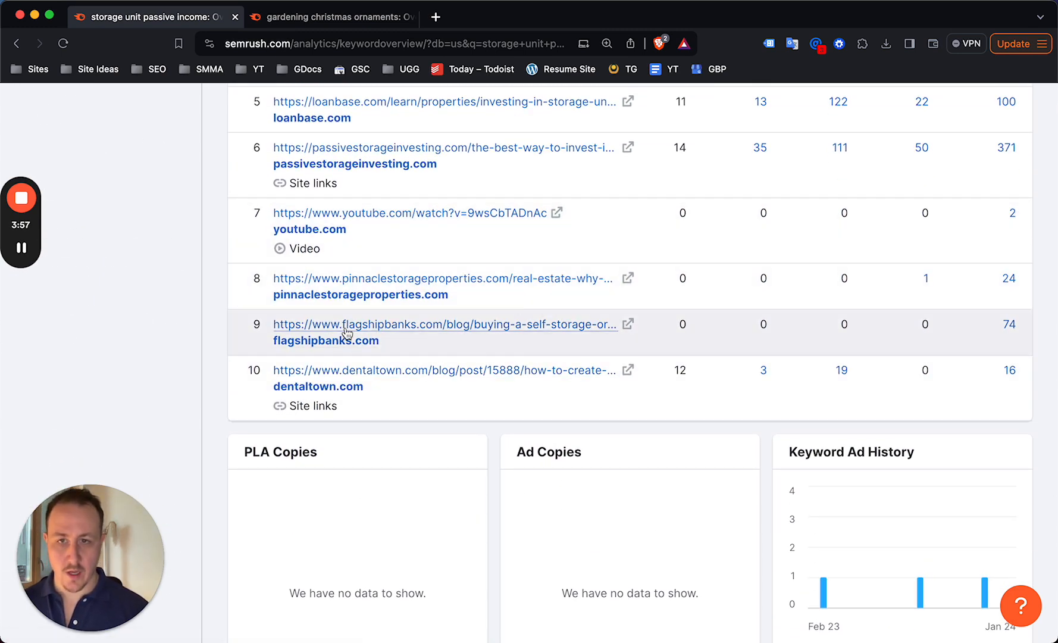
{"action": "scroll", "scroll_direction": "up", "scroll_amount": 3}
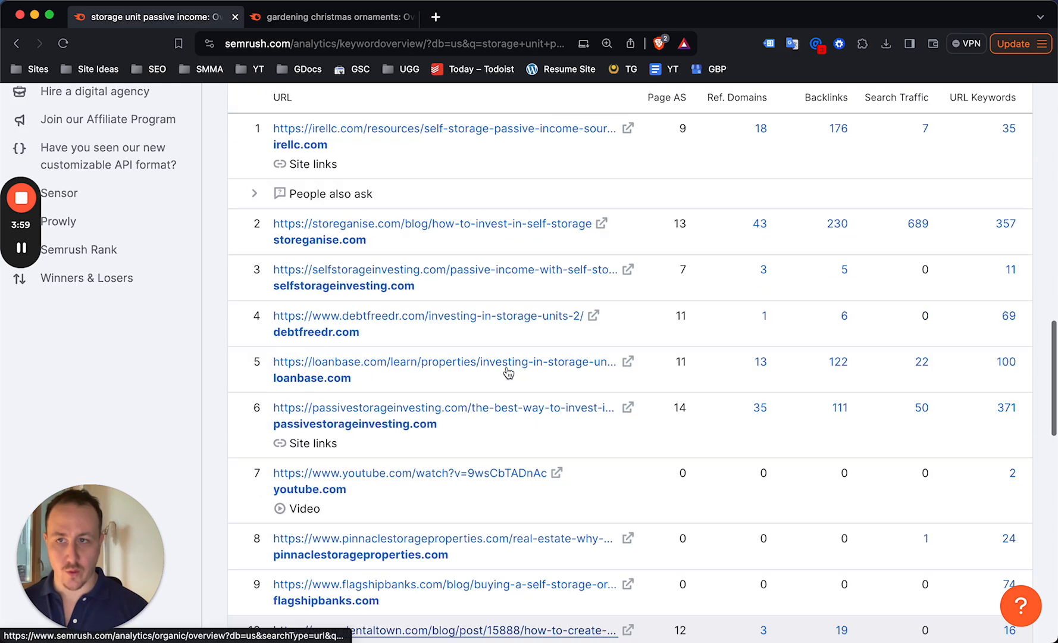